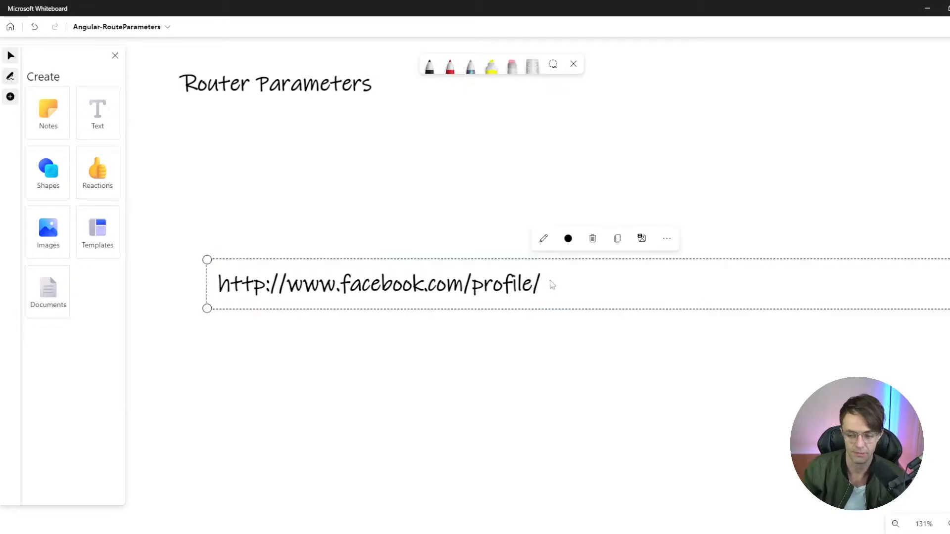
Try several ids in the whiteboard profile URL, leaving it as facebook.com/profile/3.
{"action": "type", "text": "456"}
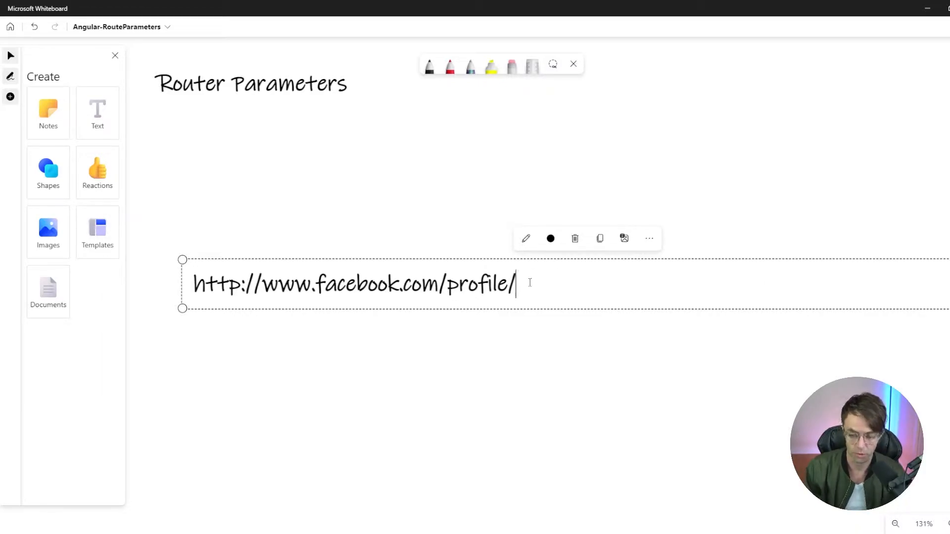
{"action": "type", "text": "wec978g3c-acq9"}
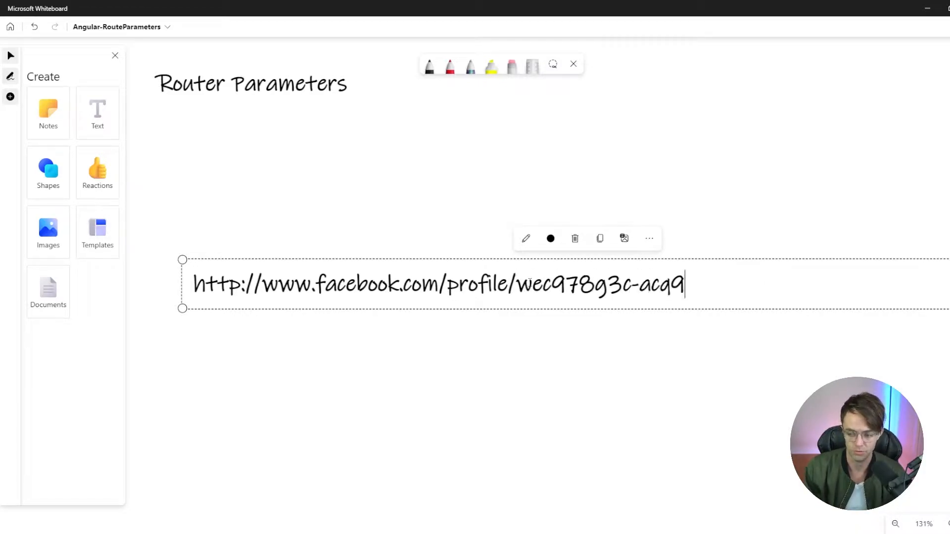
{"action": "type", "text": "hc3qh"}
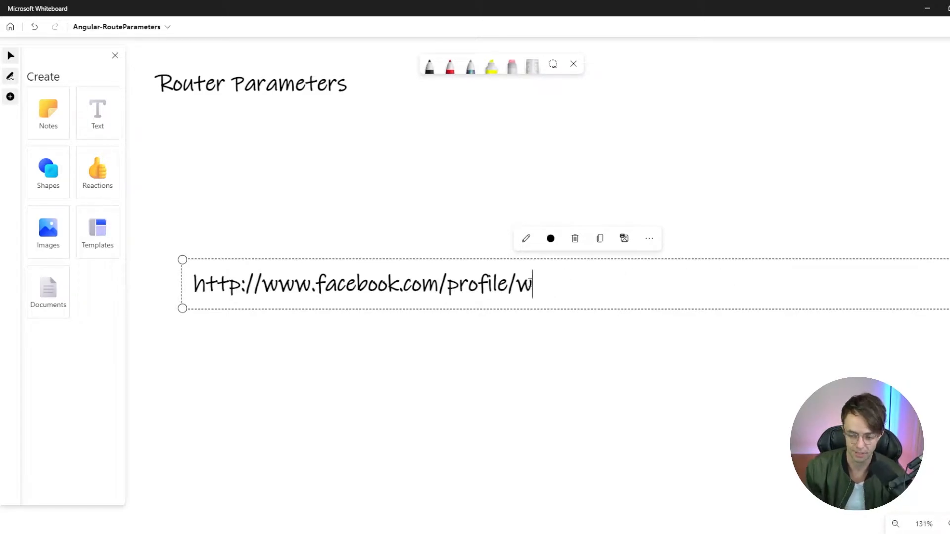
{"action": "type", "text": "3"}
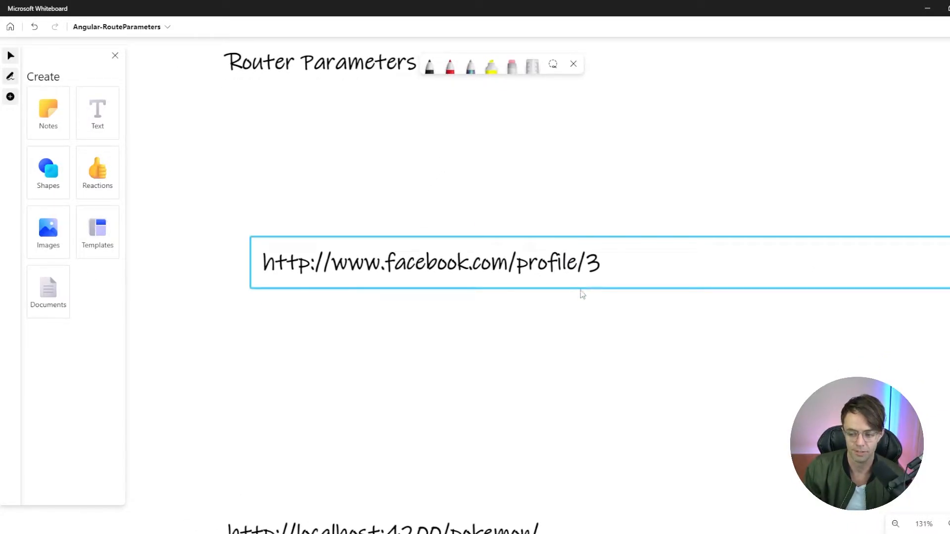
Add 4 to the localhost pokemon URL and draw a red arrow to getPokemon(3).
{"action": "scroll", "scroll_direction": "down", "scroll_amount": 3}
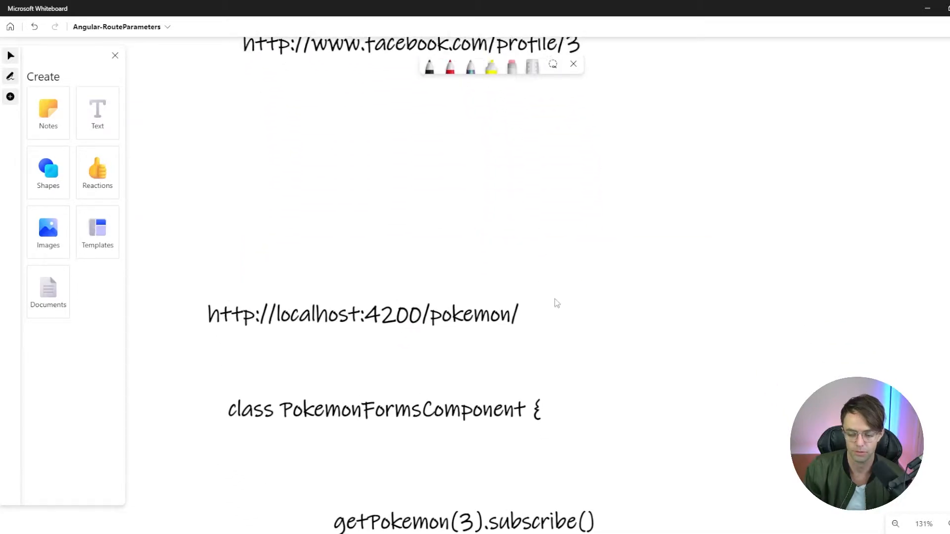
{"action": "scroll", "scroll_direction": "down", "scroll_amount": 3}
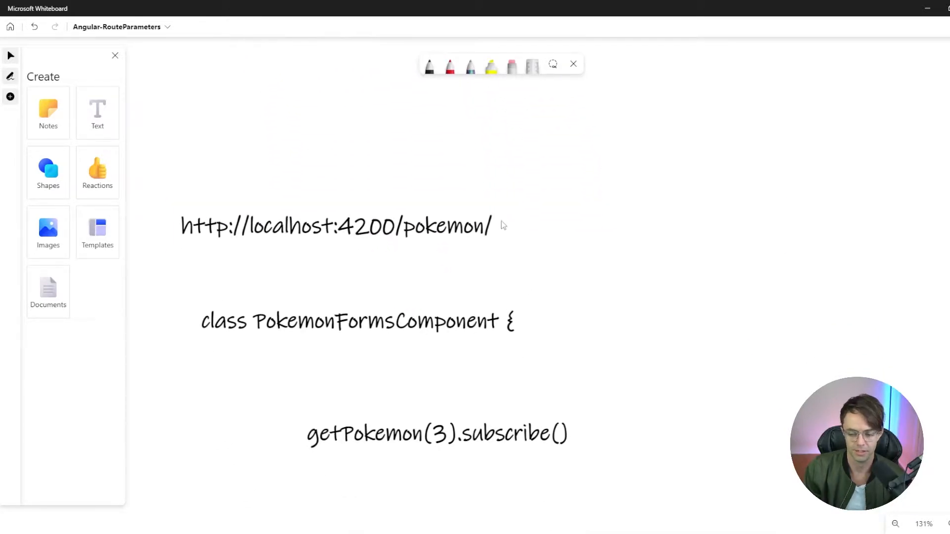
{"action": "type", "text": "4"}
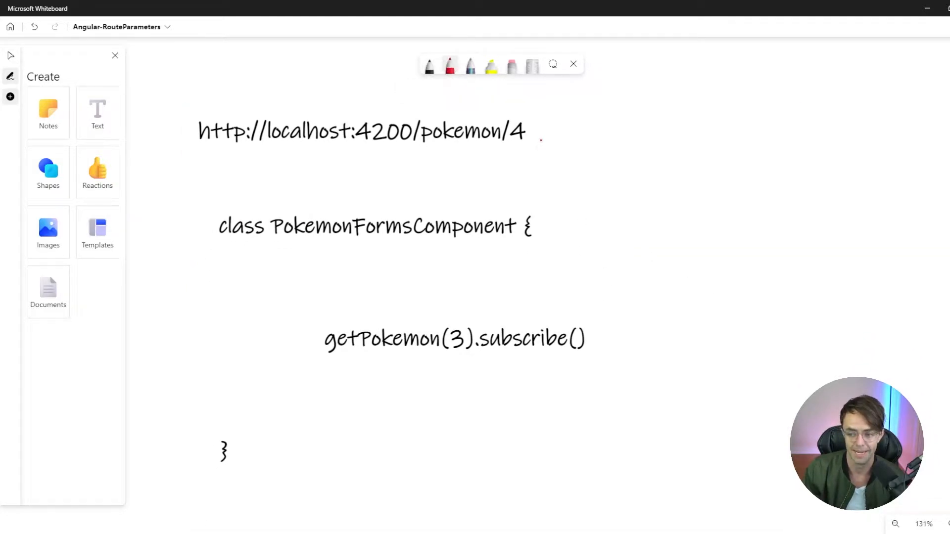
{"action": "left_click_drag", "start_coordinate": [539, 139], "coordinate": [470, 330]}
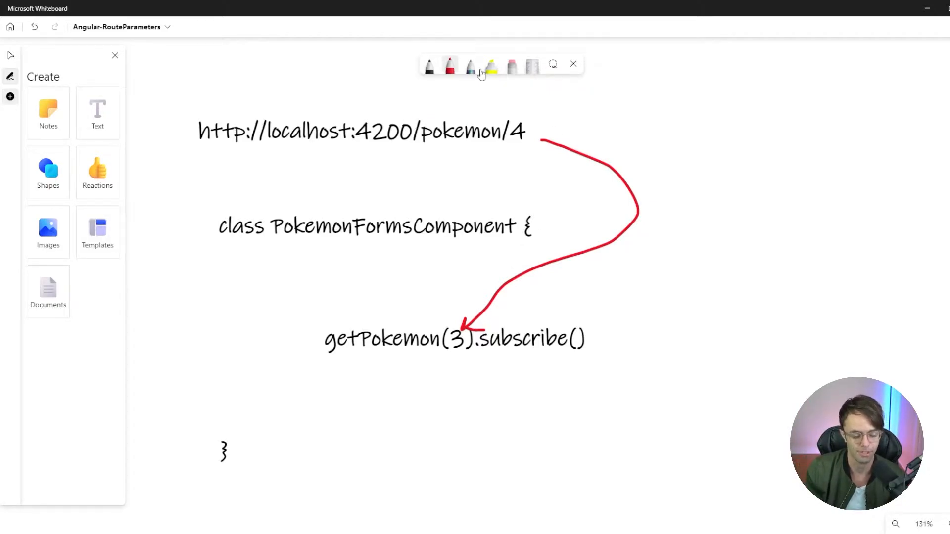
Highlight the URL's final slash and delete the trailing 4.
{"action": "left_click", "coordinate": [491, 65]}
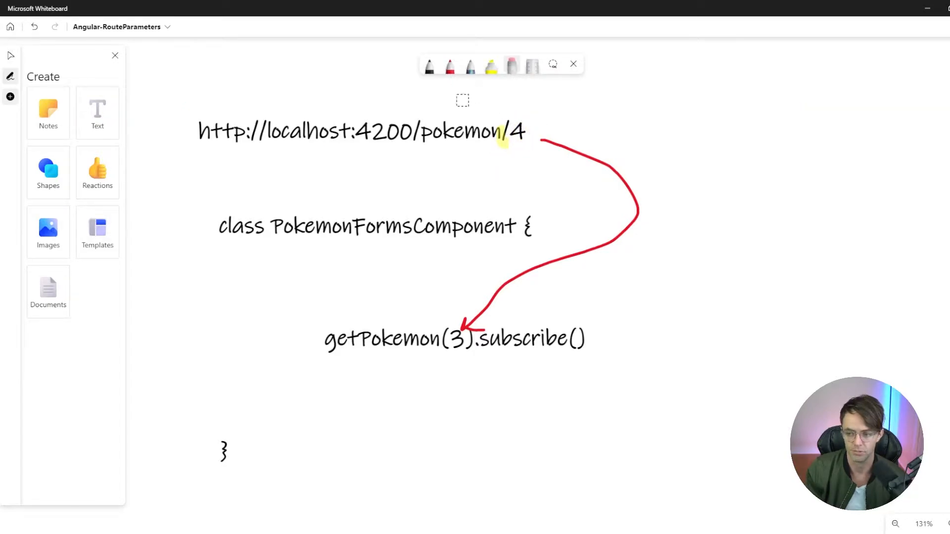
{"action": "left_click", "coordinate": [361, 131]}
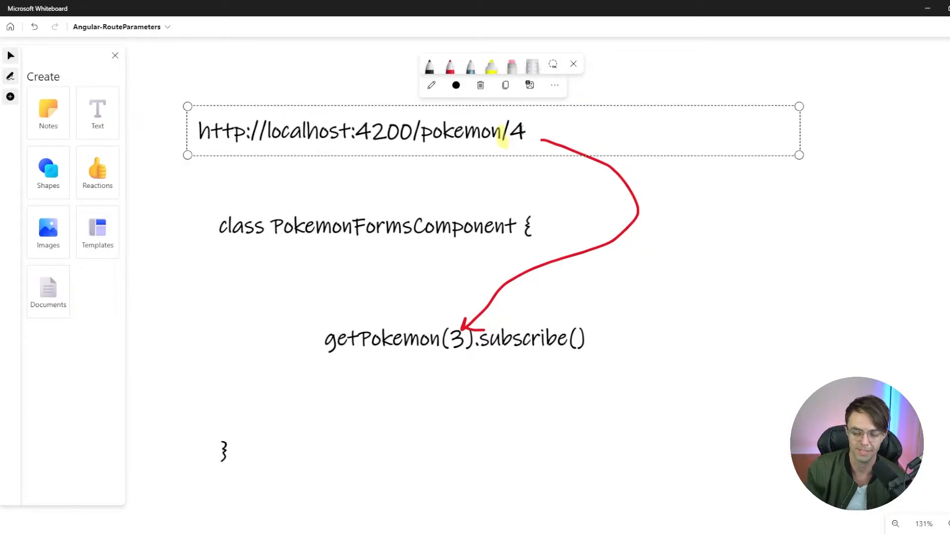
{"action": "key", "text": "Backspace"}
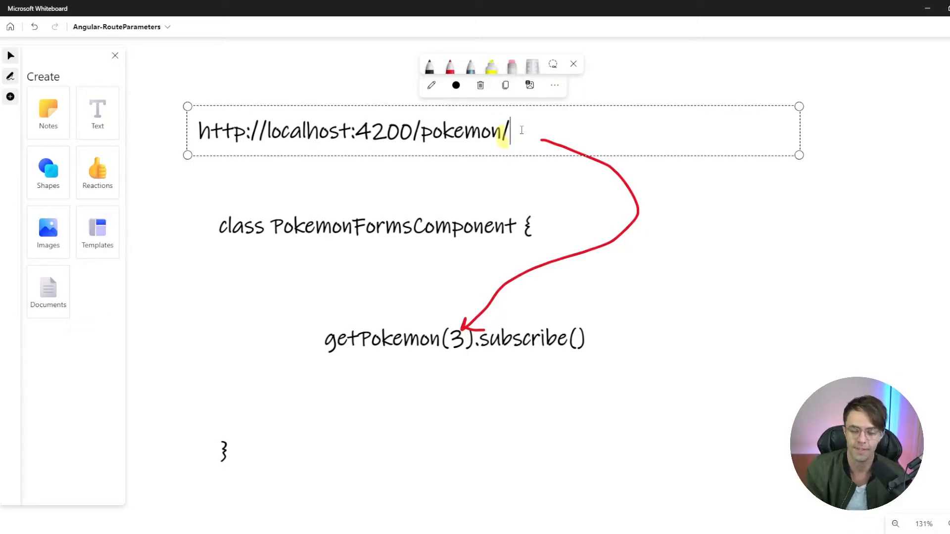
{"action": "mouse_move", "coordinate": [559, 202]}
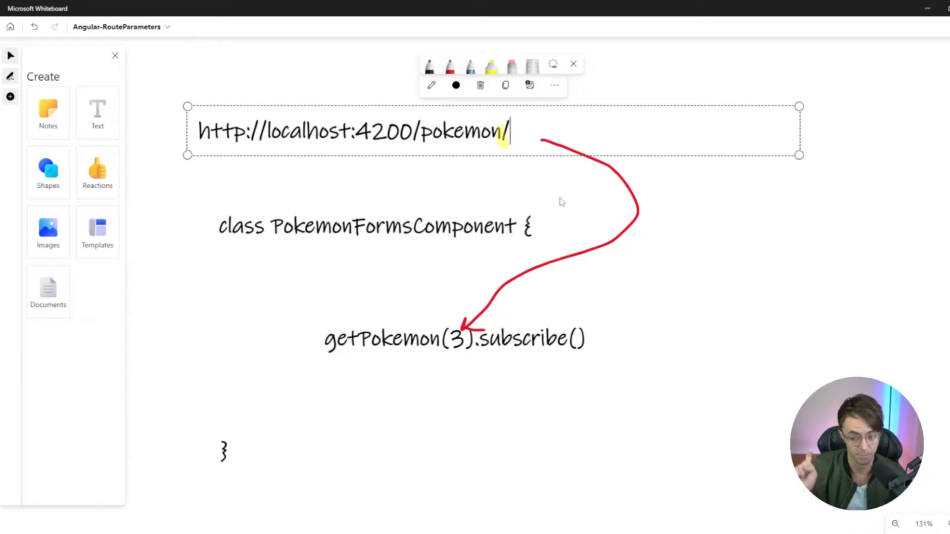
{"action": "mouse_move", "coordinate": [721, 218]}
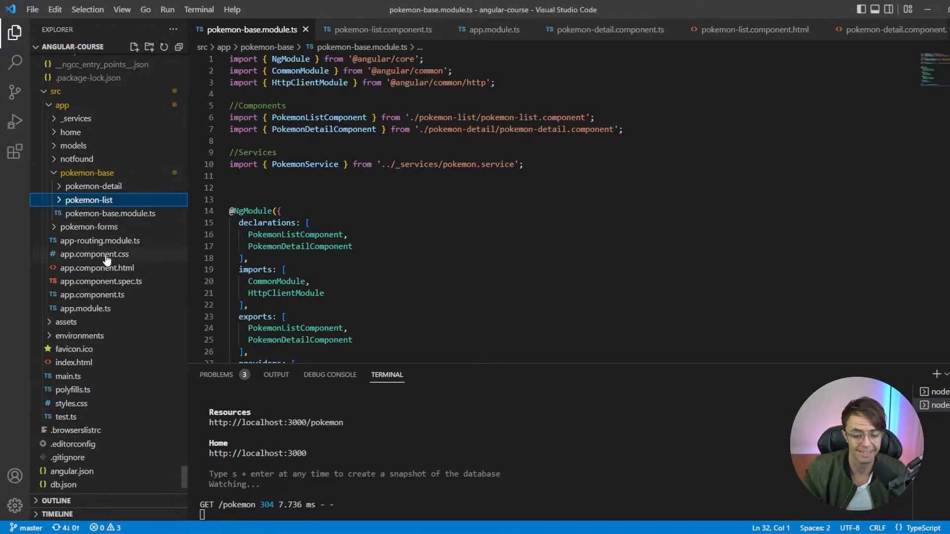
{"action": "mouse_move", "coordinate": [87, 176]}
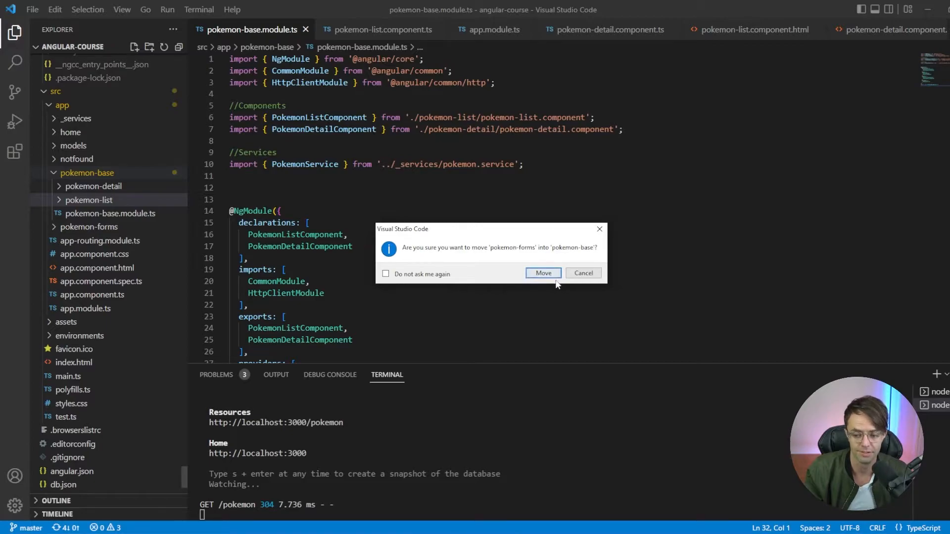
Confirm moving the pokemon-forms folder into pokemon-base.
{"action": "left_click", "coordinate": [543, 272]}
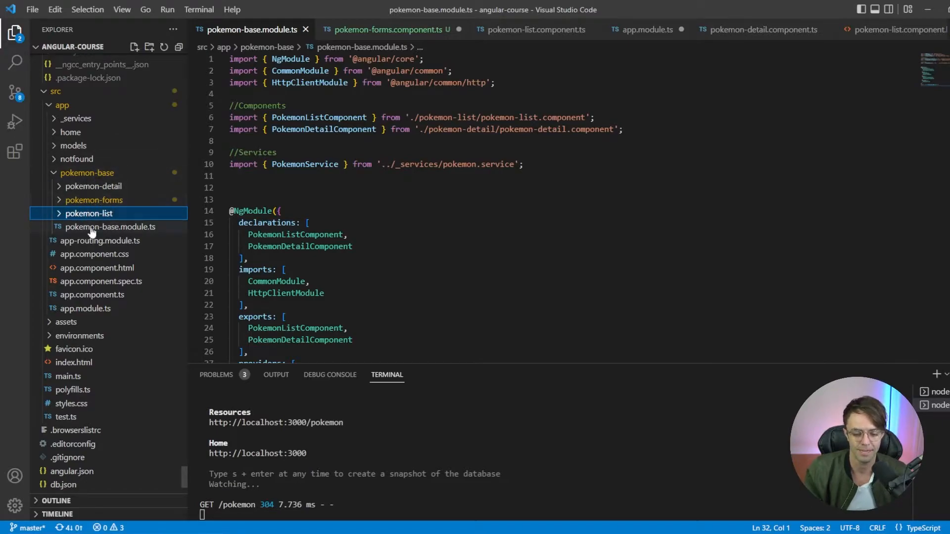
{"action": "left_click", "coordinate": [110, 227]}
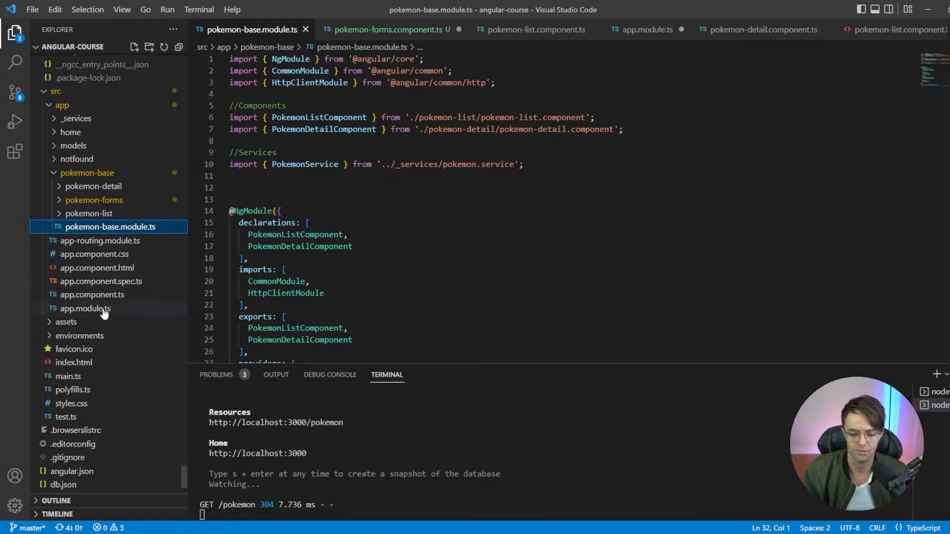
Delete PokemonFormsComponent from the declarations in app.module.ts.
{"action": "left_click", "coordinate": [85, 308]}
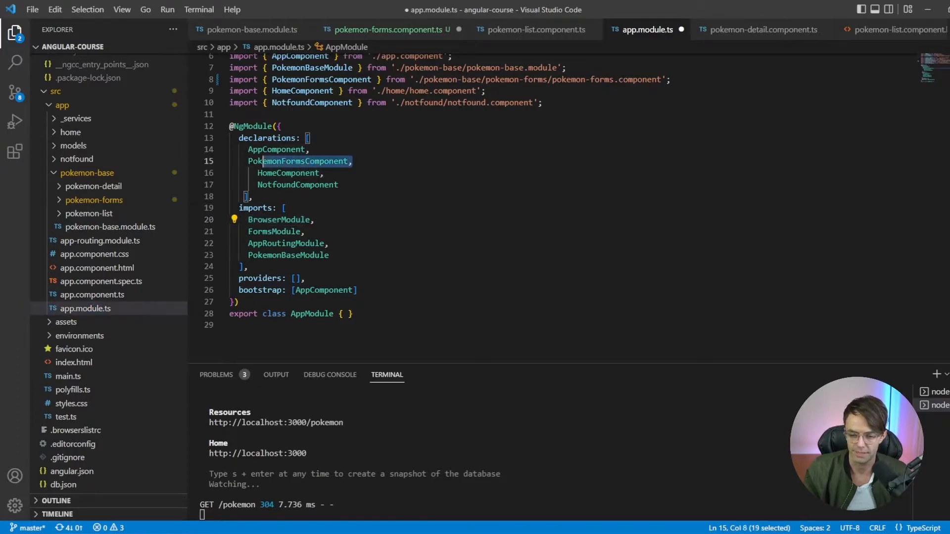
{"action": "key", "text": "Delete"}
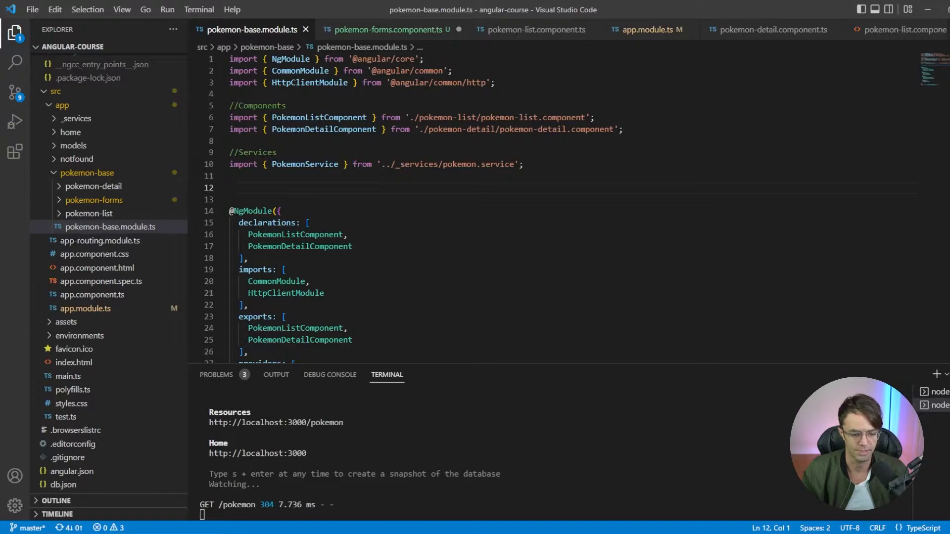
Write a routes constant with a children array holding an empty-path list route.
{"action": "type", "text": "const routes: Routes = ["}
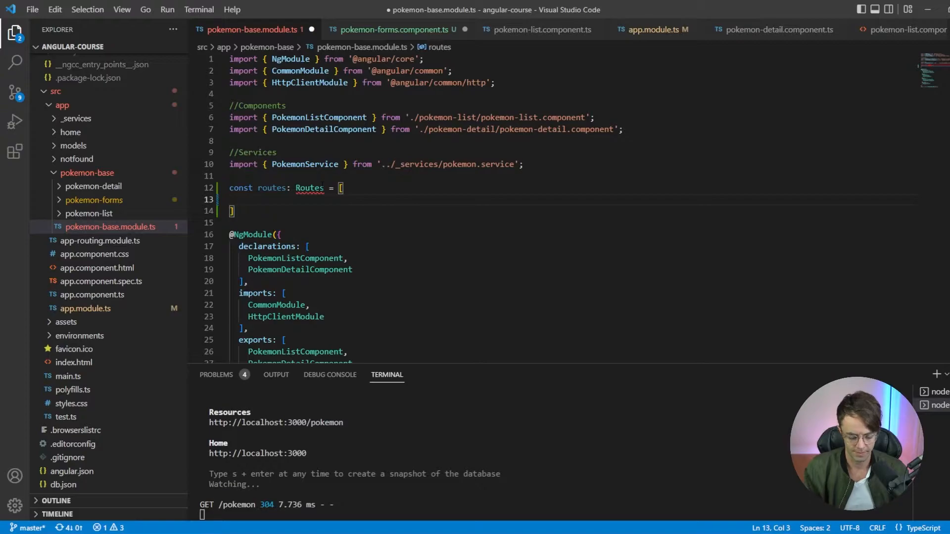
{"action": "type", "text": "{"}
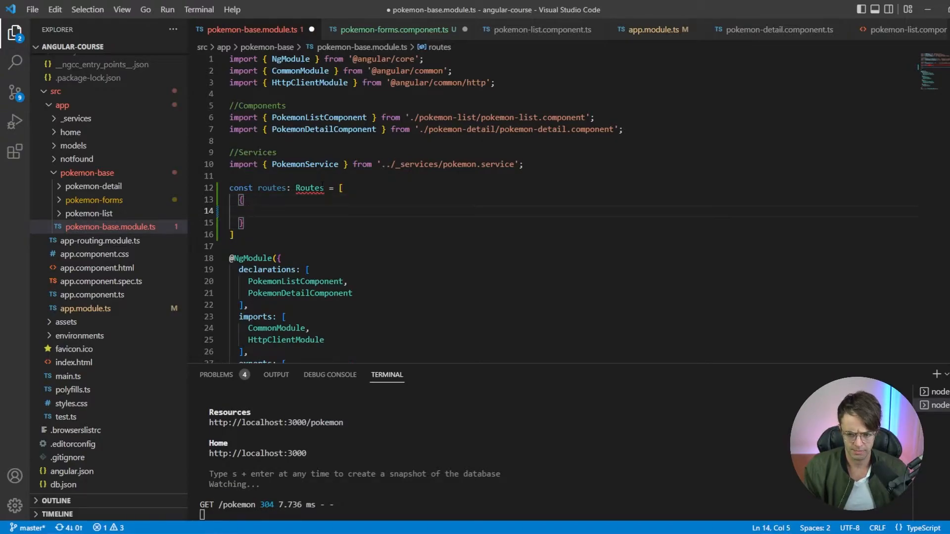
{"action": "type", "text": "path: '',"}
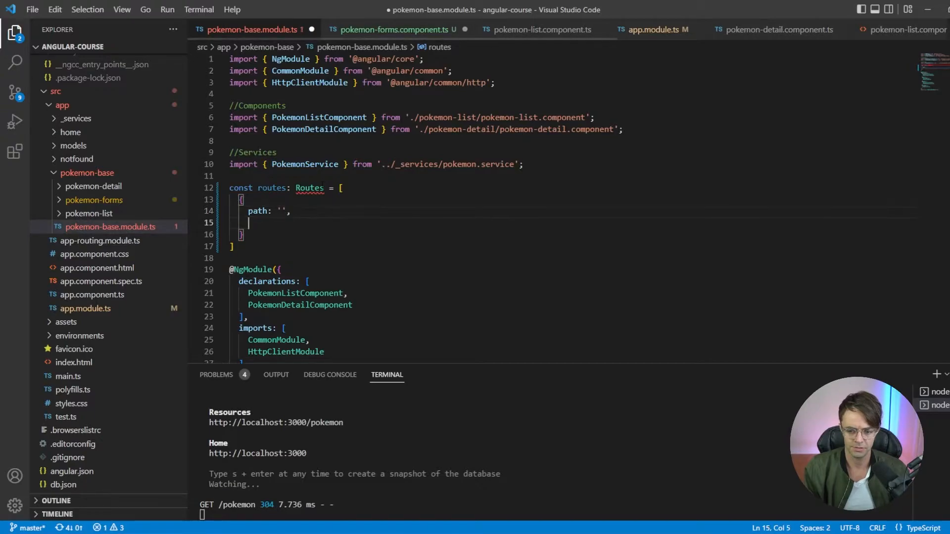
{"action": "type", "text": "childre"}
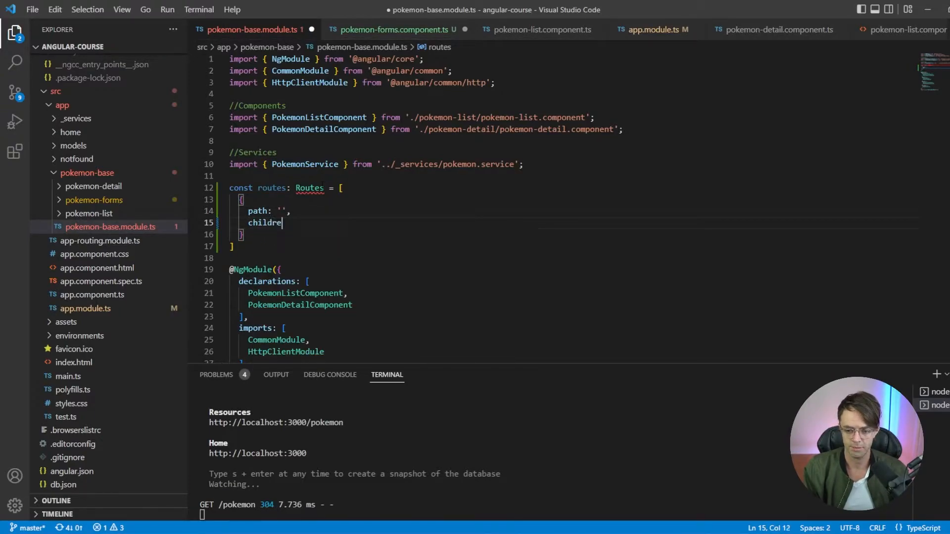
{"action": "type", "text": "n:"}
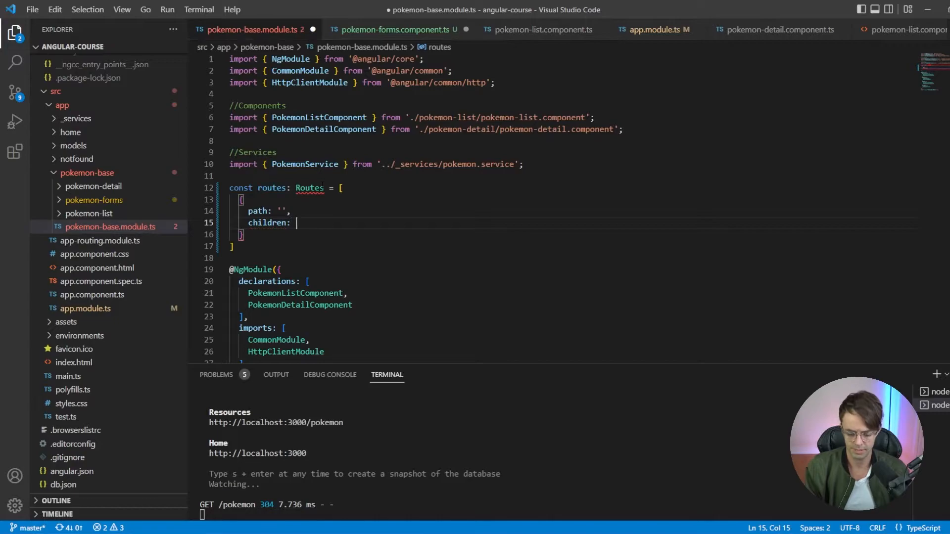
{"action": "type", "text": "["}
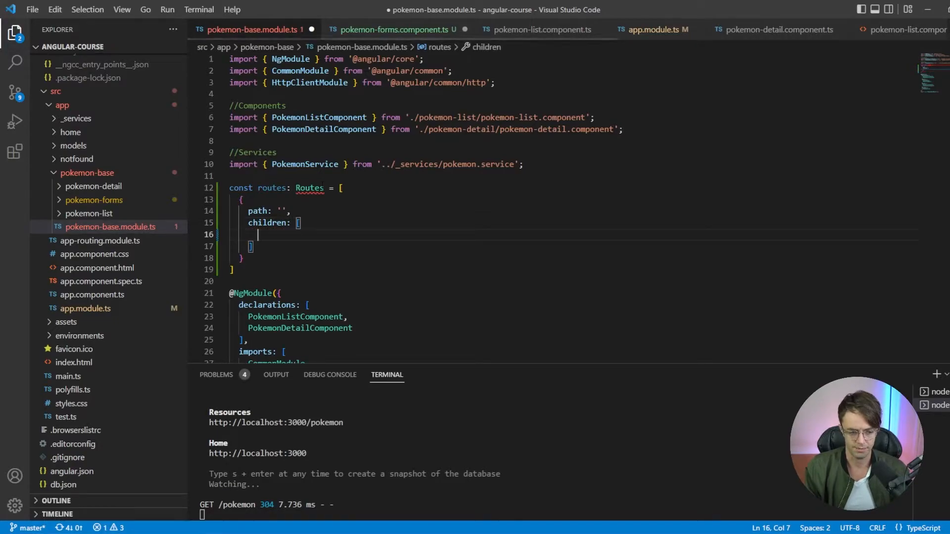
{"action": "type", "text": "{ pa"}
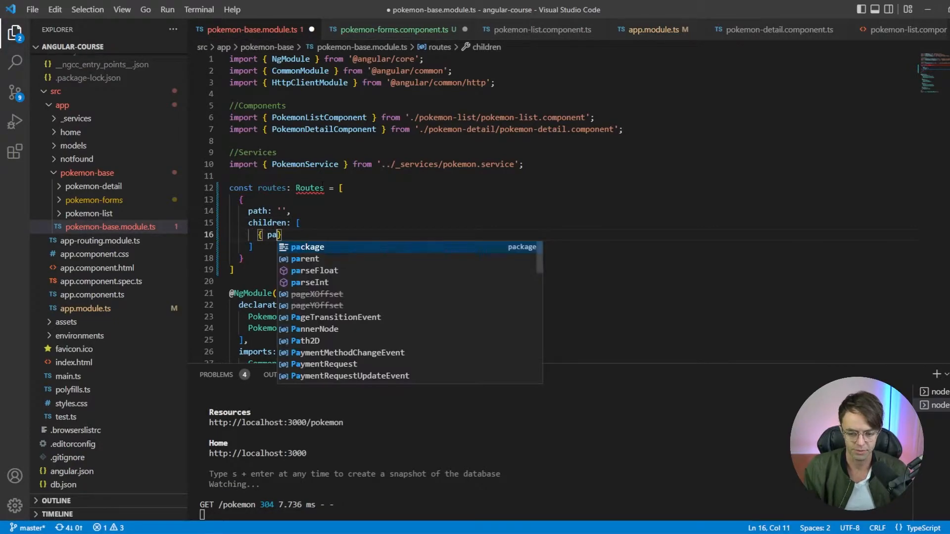
{"action": "type", "text": "th: ''"}
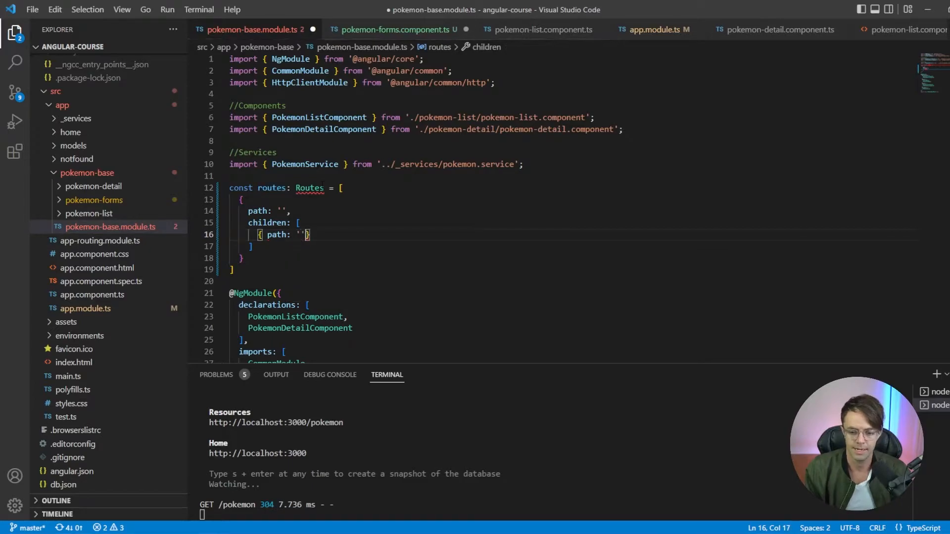
{"action": "type", "text": ","}
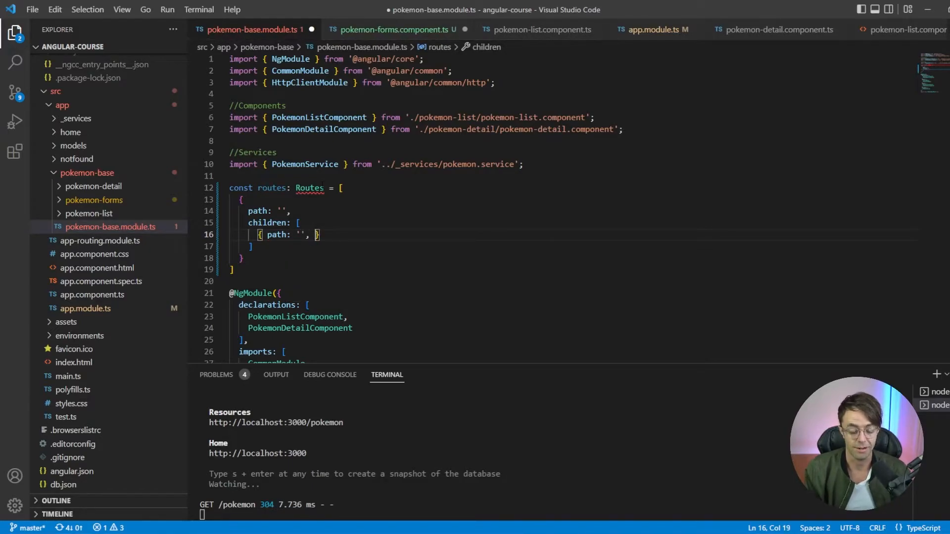
{"action": "type", "text": "compon"}
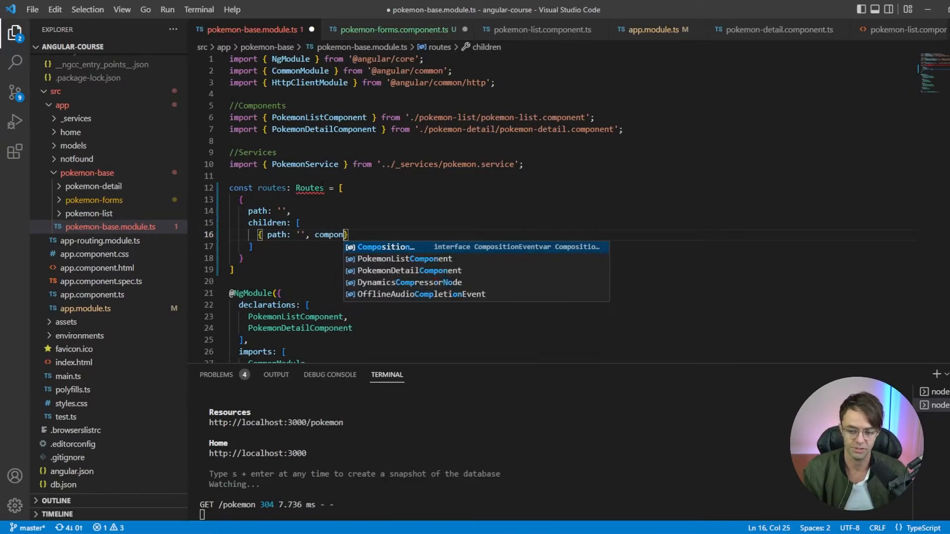
{"action": "type", "text": "ent: PokemonListComponent"}
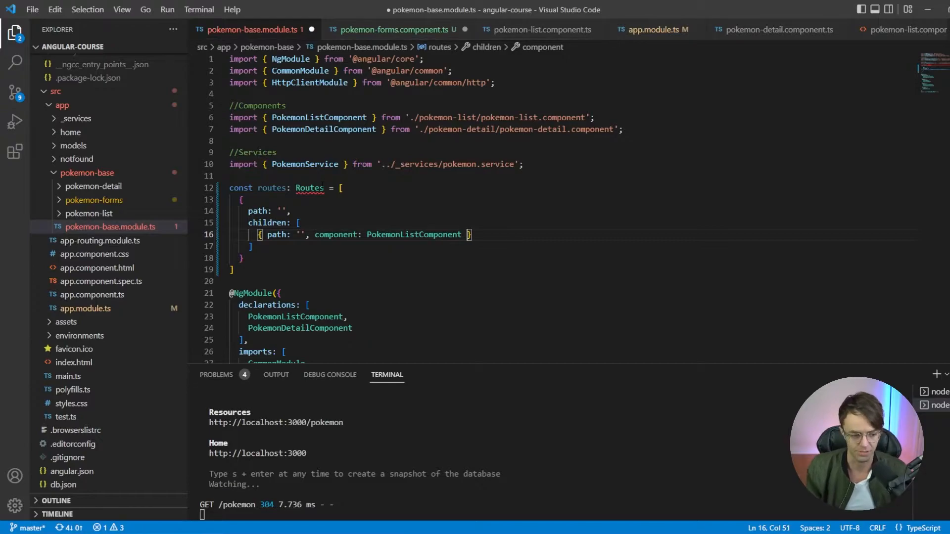
Start a second child route on a new line with path ':id'.
{"action": "key", "text": "Enter"}
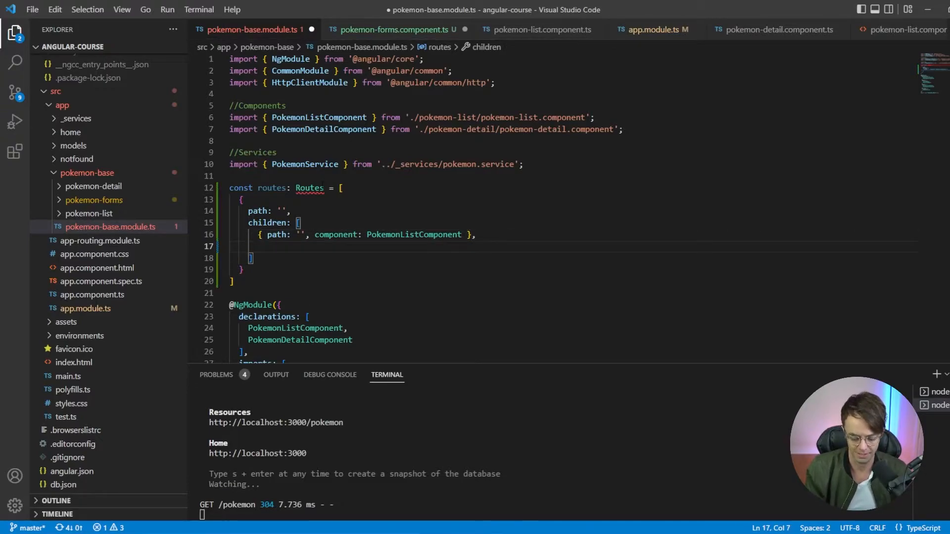
{"action": "type", "text": "{ p"}
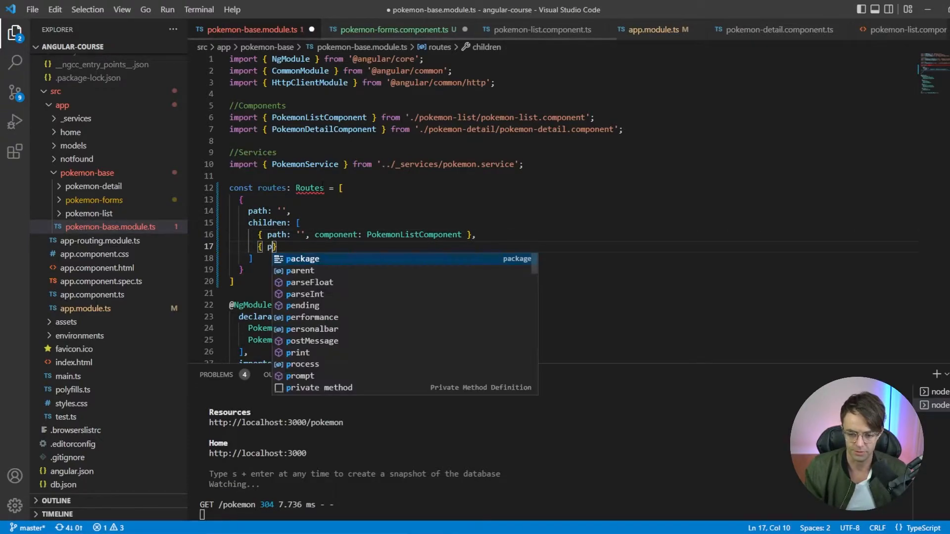
{"action": "type", "text": "athL"}
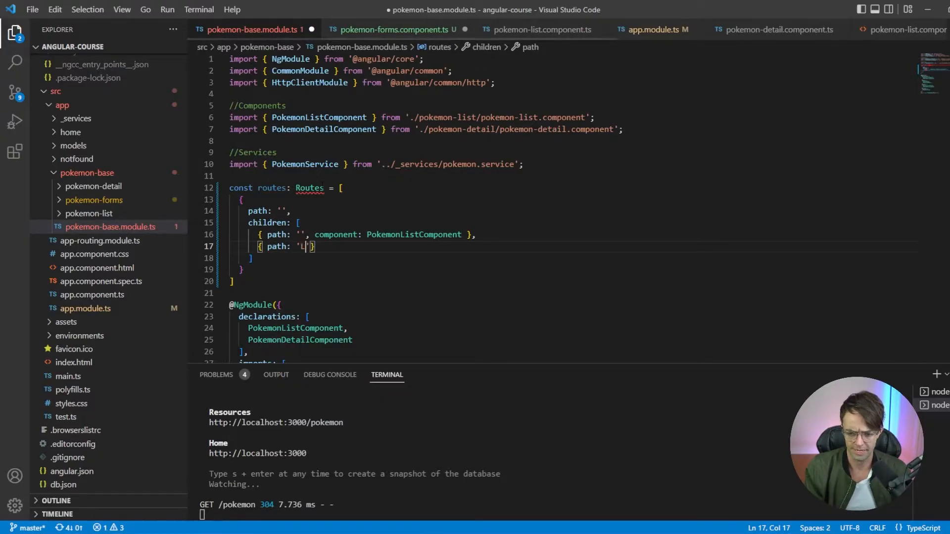
{"action": "type", "text": ":id"}
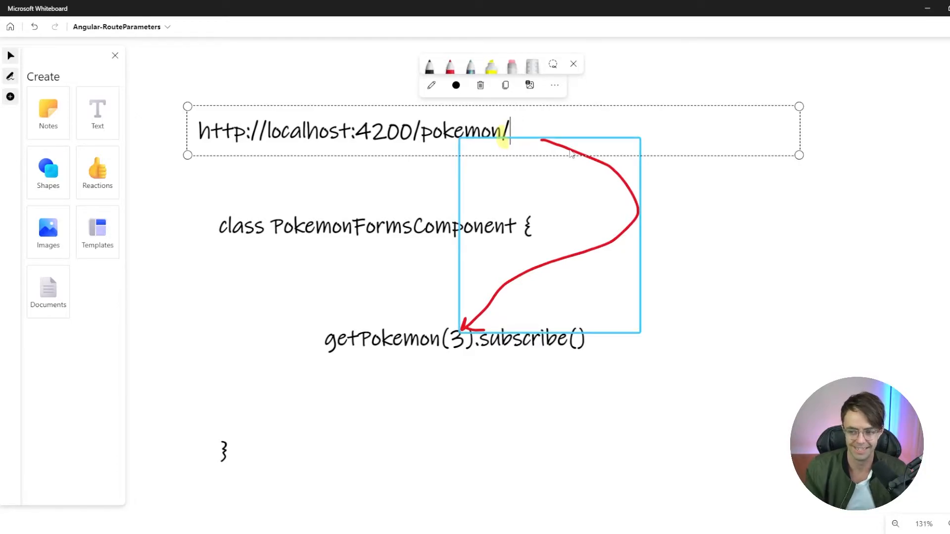
Append 3 so the whiteboard pokemon URL ends in pokemon/3.
{"action": "type", "text": "3"}
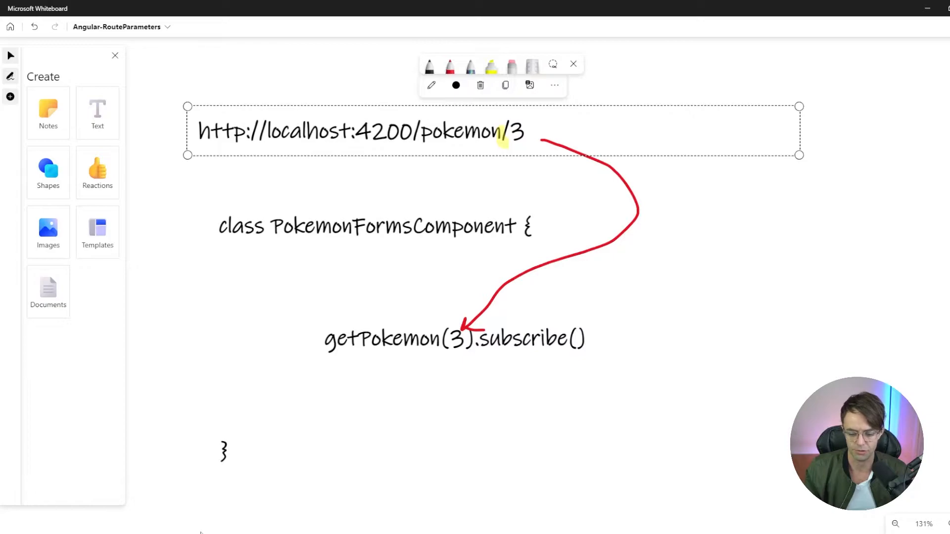
{"action": "double_click", "coordinate": [460, 132]}
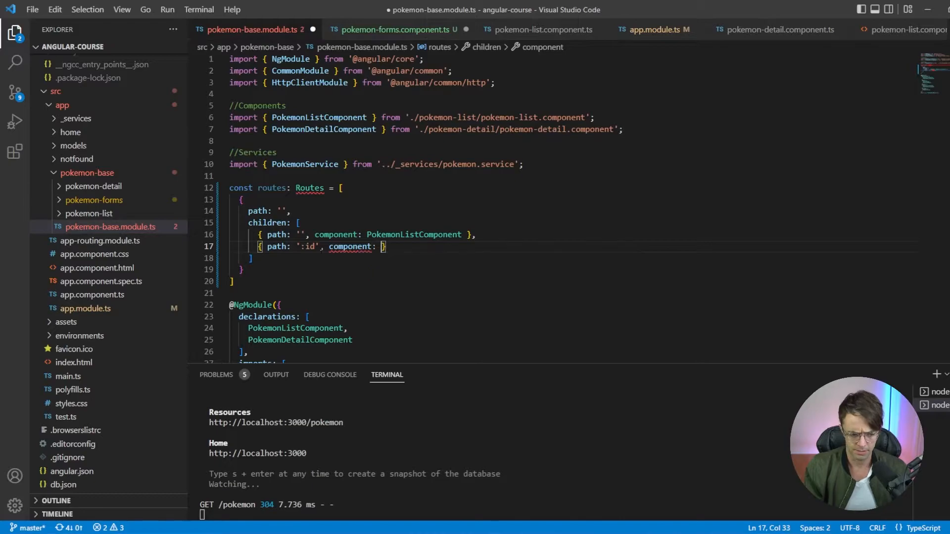
{"action": "type", "text": "PokemonFormsComponent"}
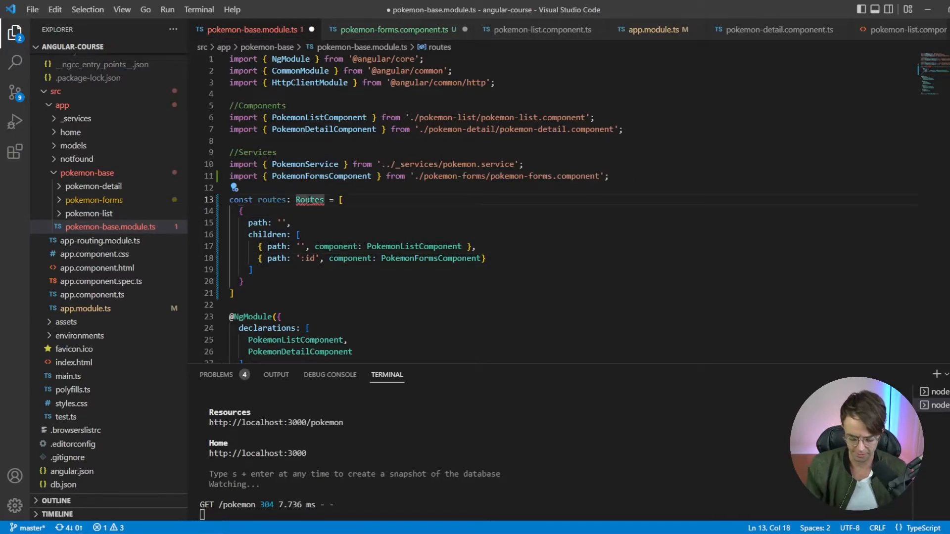
{"action": "type", "text": "import { Routes } from '@angular/router';"}
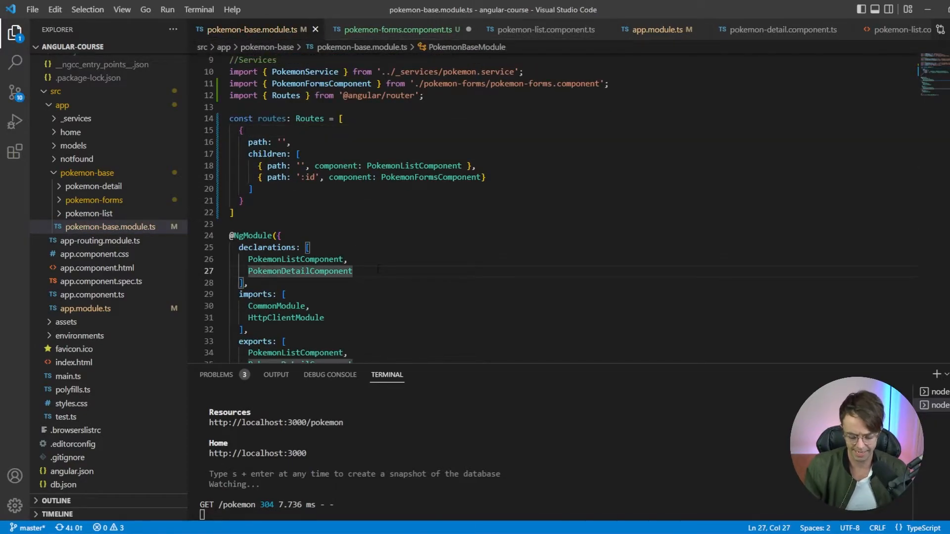
{"action": "type", "text": "Pok"}
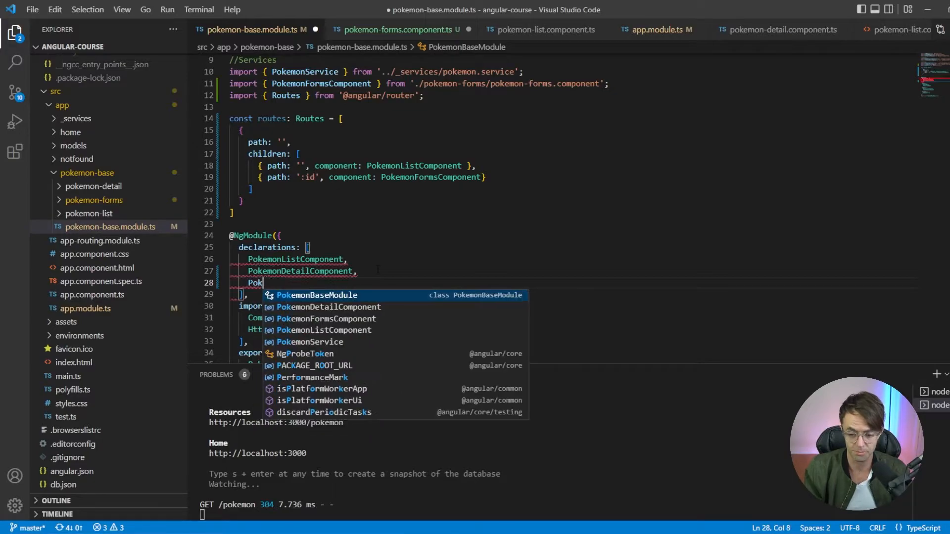
{"action": "type", "text": "mon"}
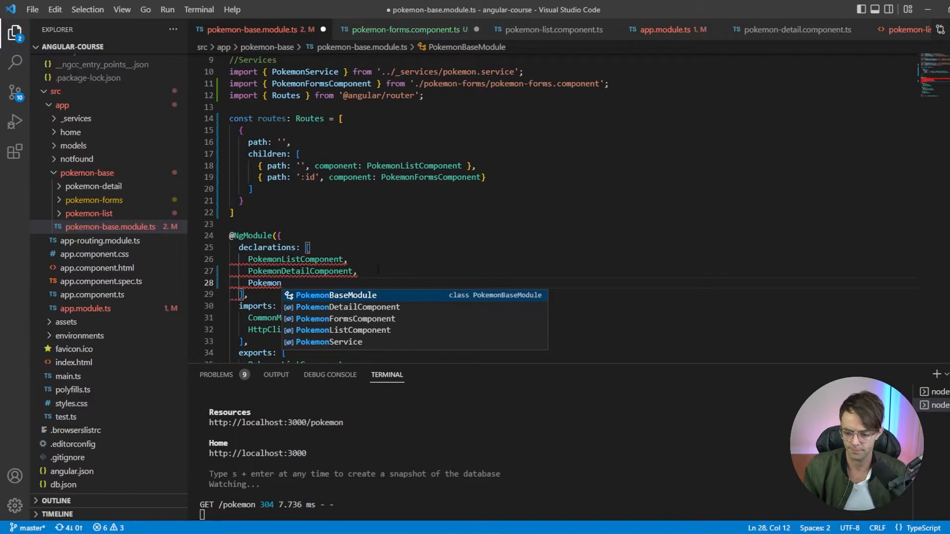
{"action": "type", "text": "PokemonFormsComponent"}
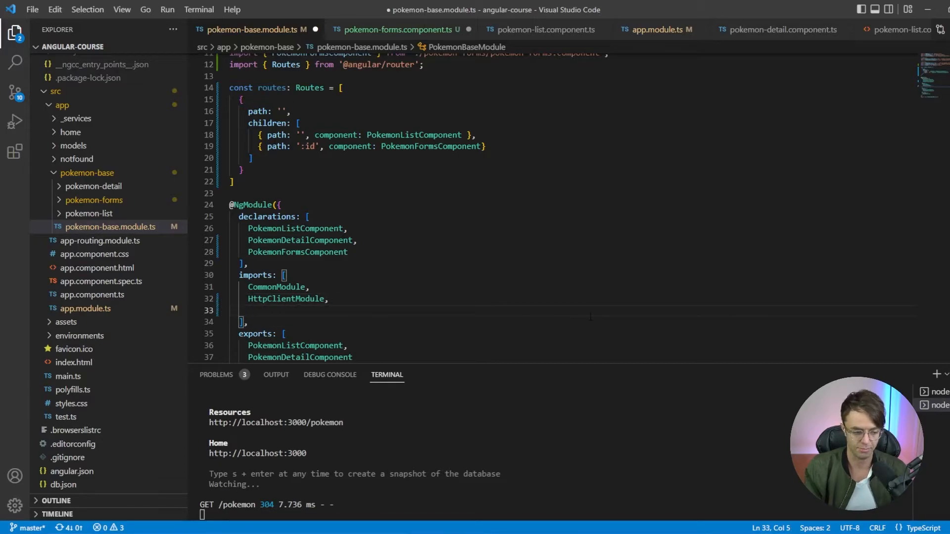
Add FormsModule and RouterModule.forChild(routes) to the module imports.
{"action": "type", "text": "FormsModule"}
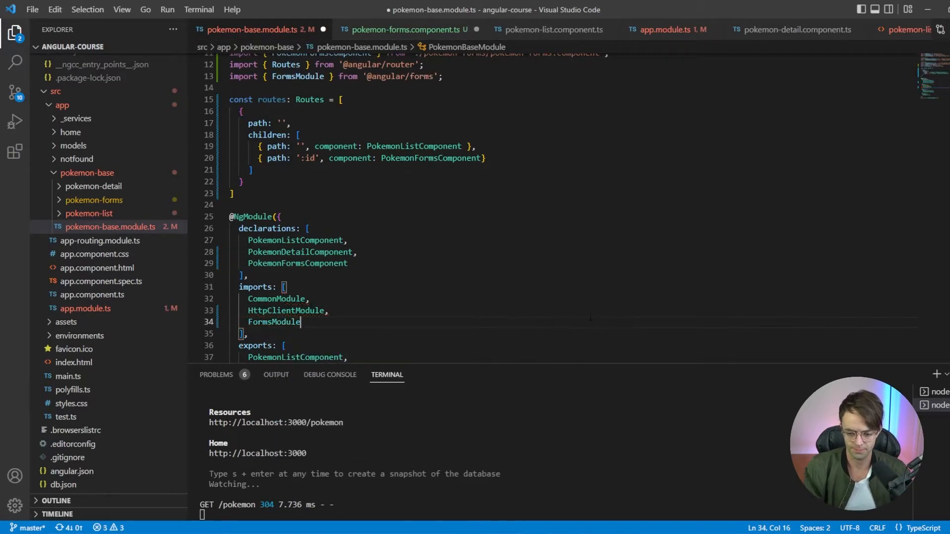
{"action": "key", "text": "Enter"}
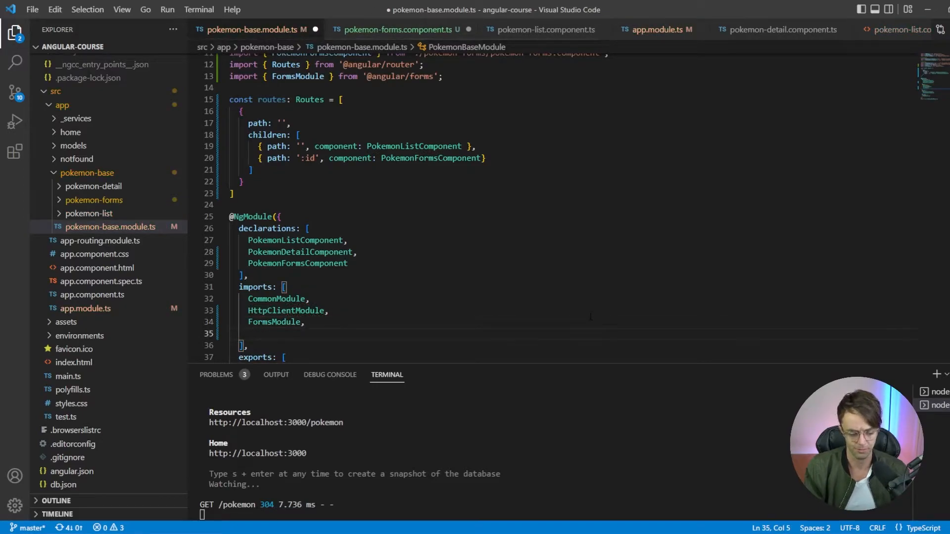
{"action": "type", "text": "Rou"}
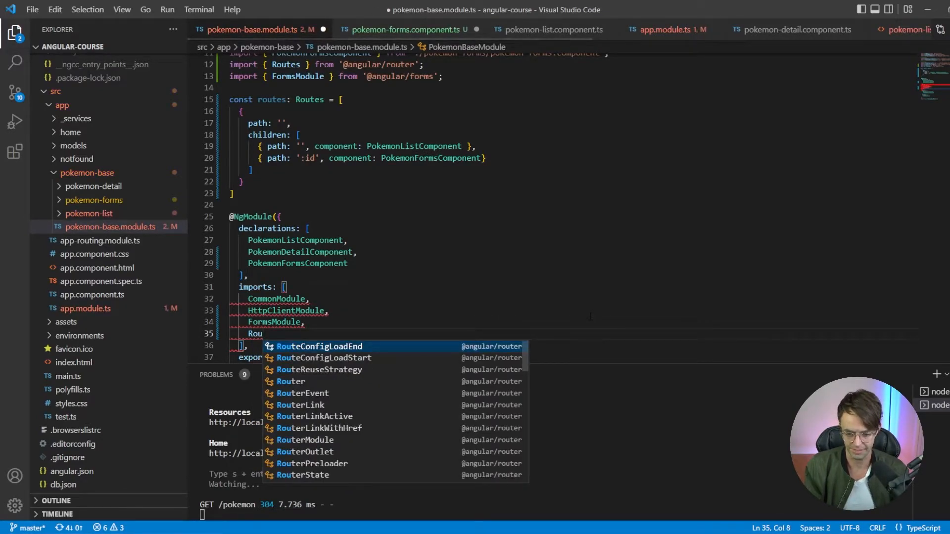
{"action": "type", "text": "RouterModule"}
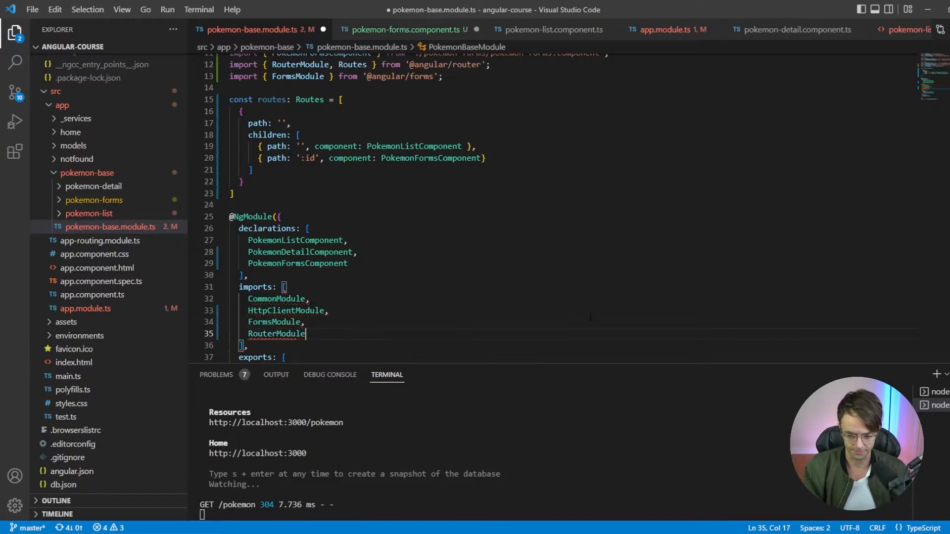
{"action": "type", "text": ".forChild"}
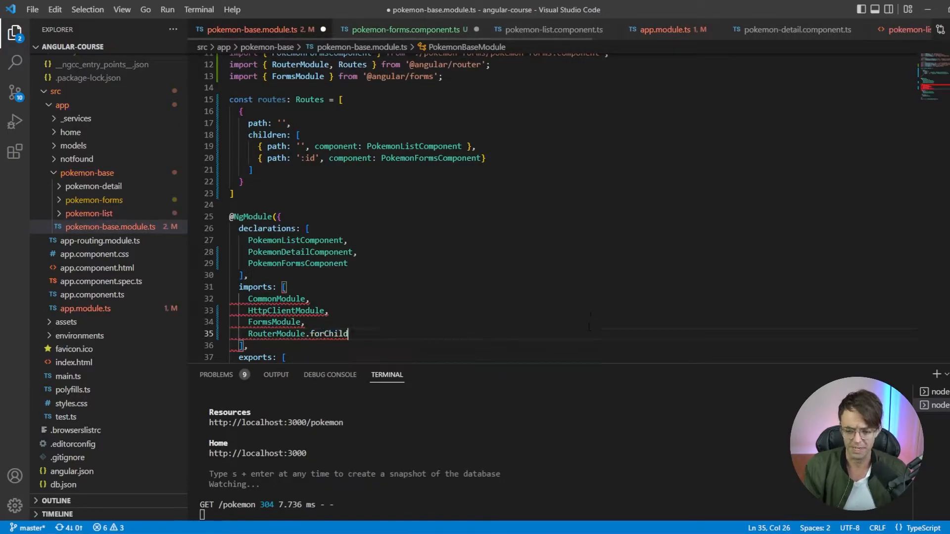
{"action": "type", "text": "()"}
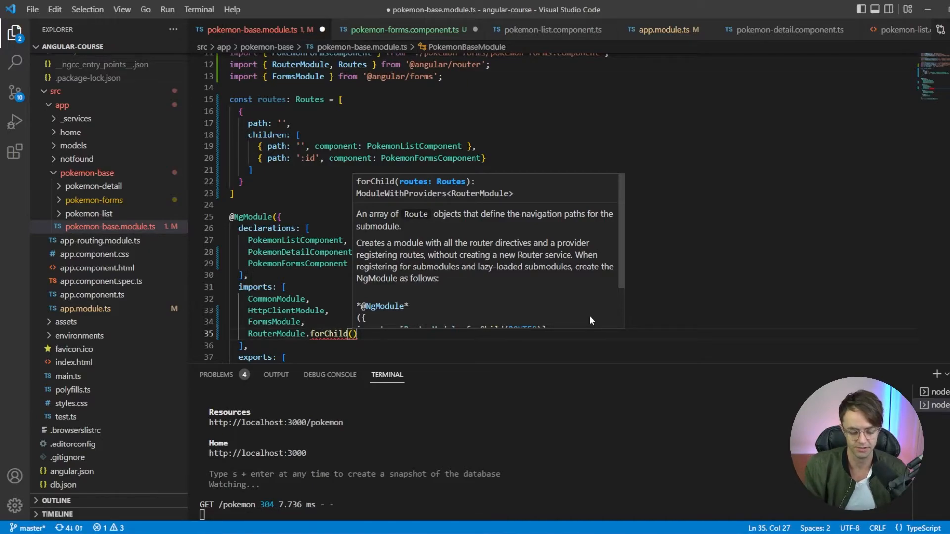
{"action": "type", "text": "route"}
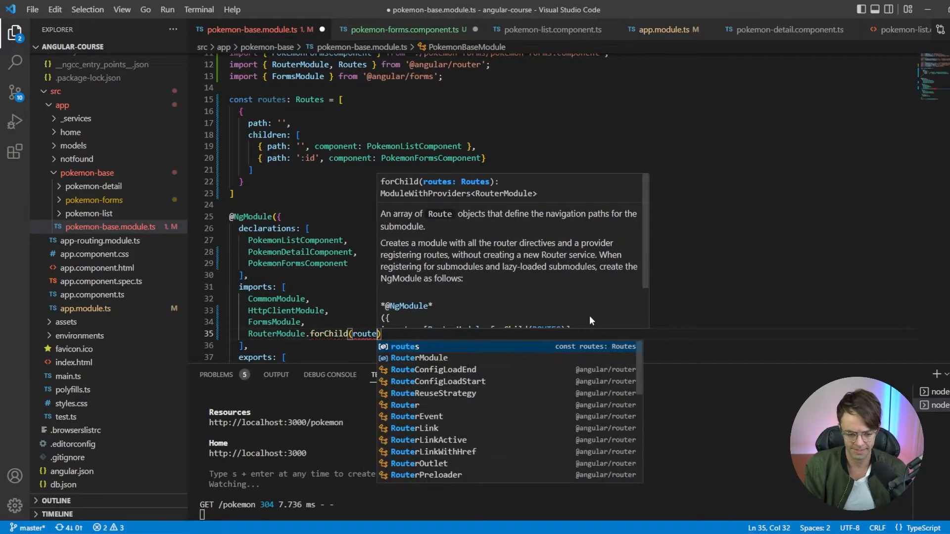
{"action": "key", "text": "Tab"}
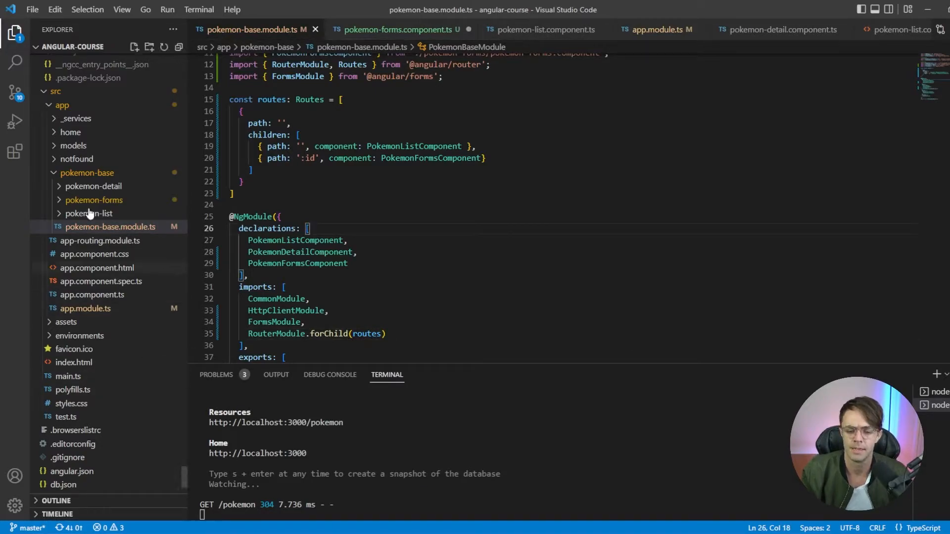
Add a { path: 'pokemon' } entry to the routes in app-routing.module.ts.
{"action": "left_click", "coordinate": [657, 29]}
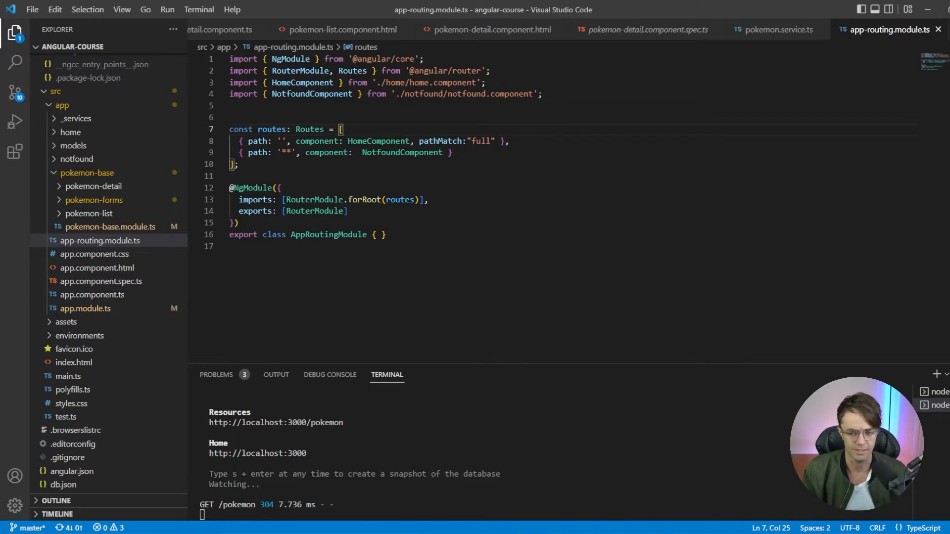
{"action": "type", "text": "{}"}
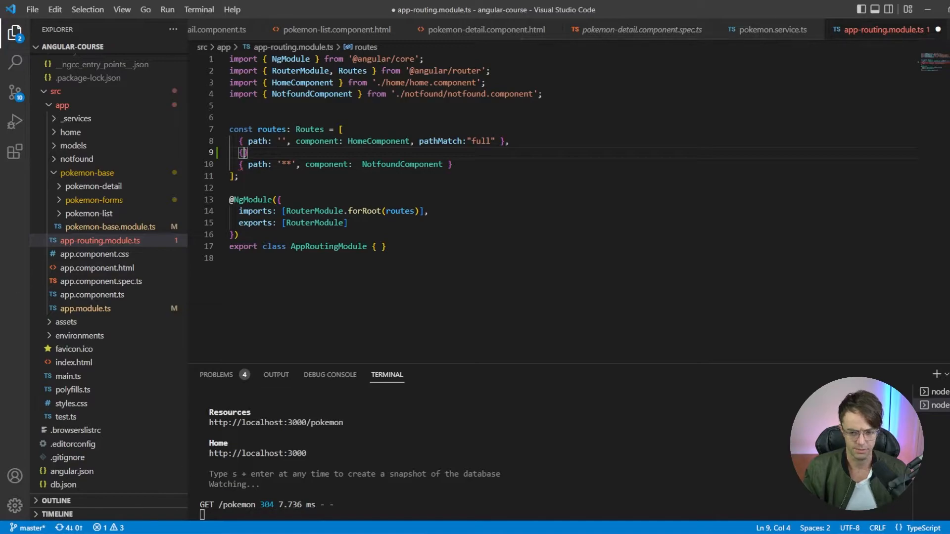
{"action": "type", "text": "path:"}
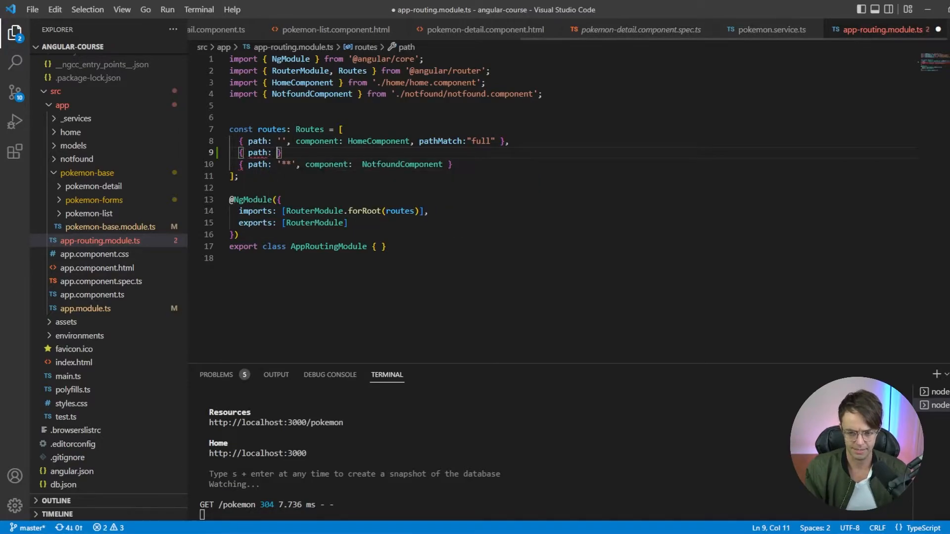
{"action": "type", "text": "pokemon'"}
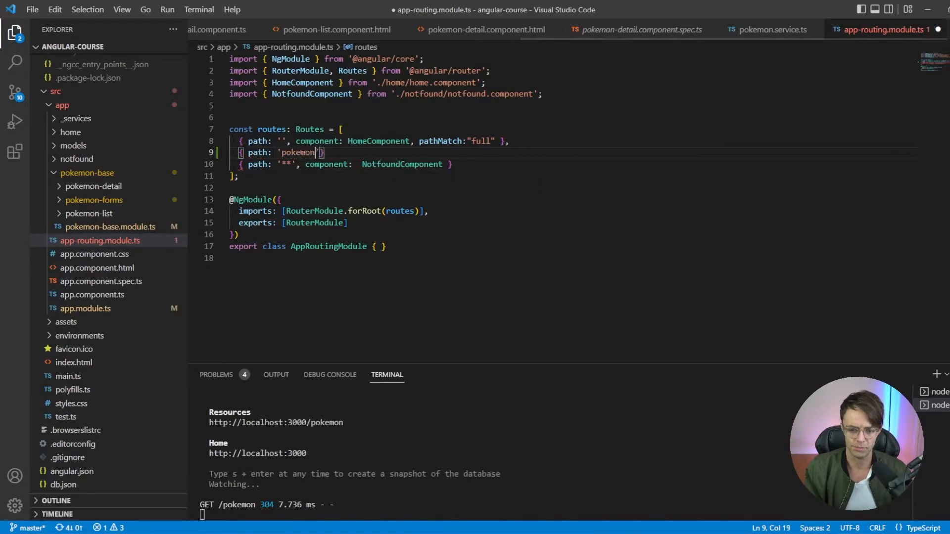
{"action": "type", "text": ","}
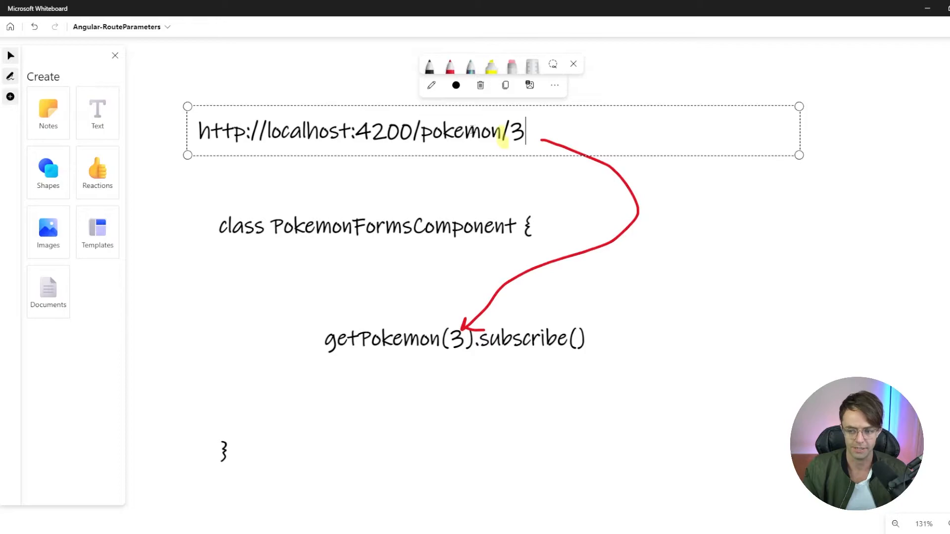
{"action": "double_click", "coordinate": [461, 132]}
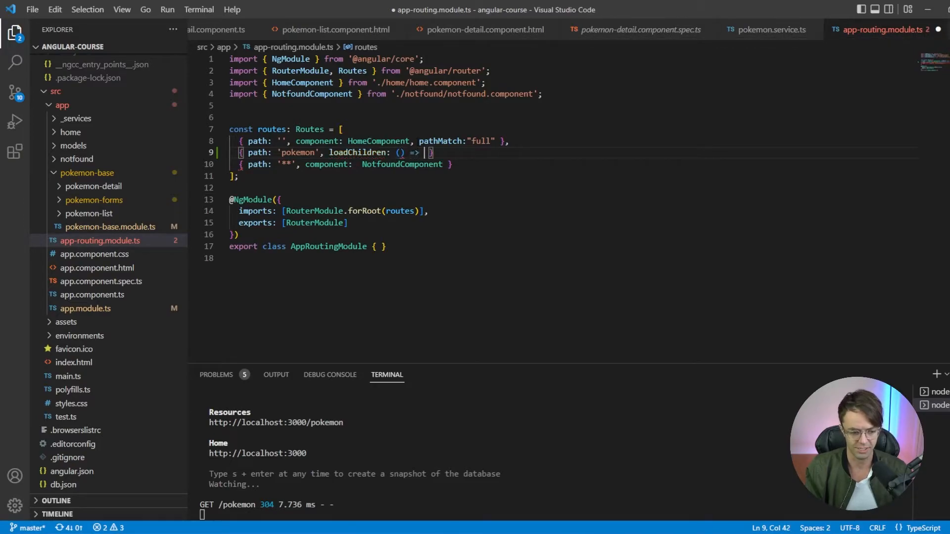
Set loadChildren to import('./pokemon-base/pokemon-base.module').then(m => m.PokemonBaseModule).
{"action": "type", "text": "import()"}
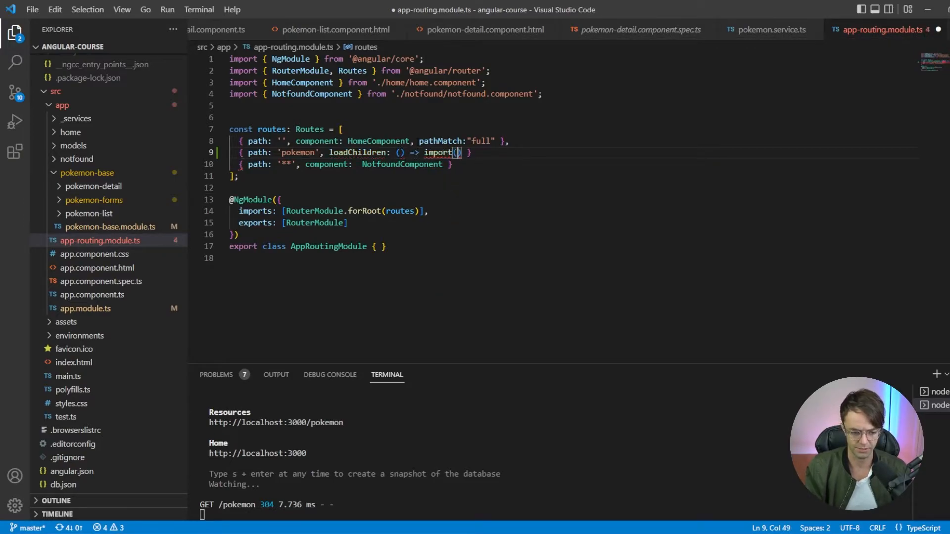
{"action": "type", "text": "'"}
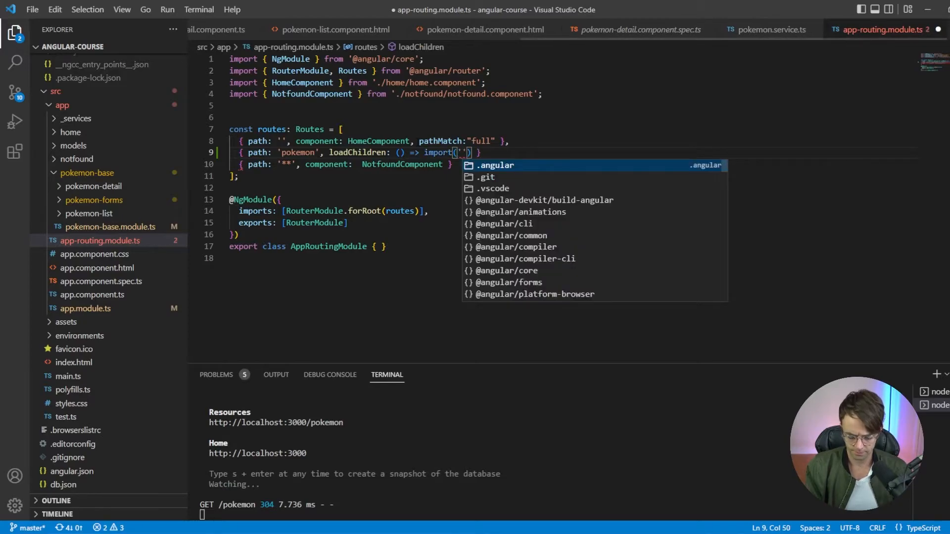
{"action": "type", "text": "./"}
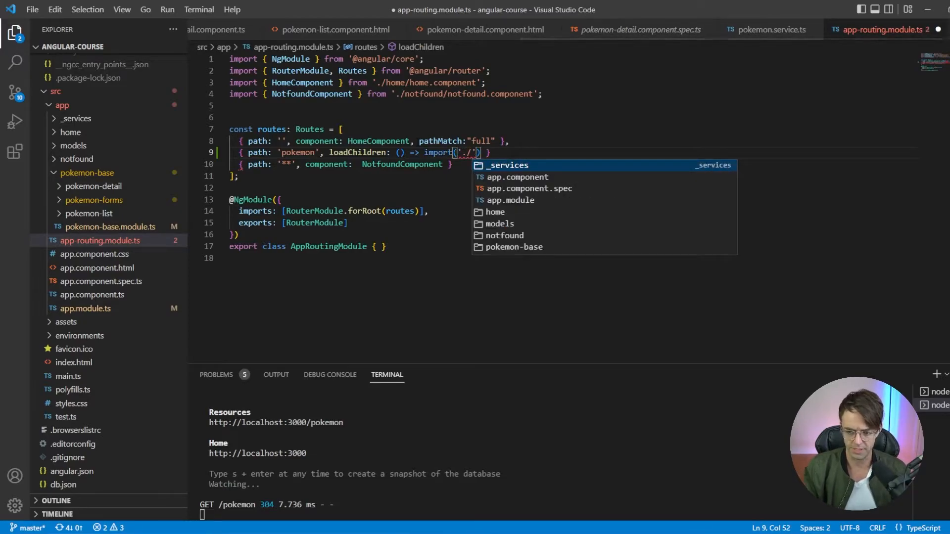
{"action": "type", "text": "pokemon-base/pokemon-base.module"}
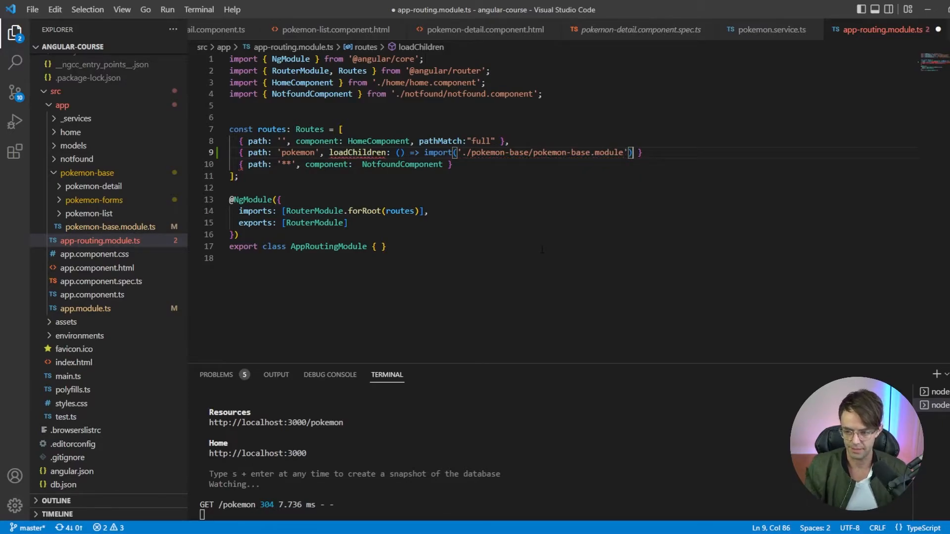
{"action": "type", "text": ".then"}
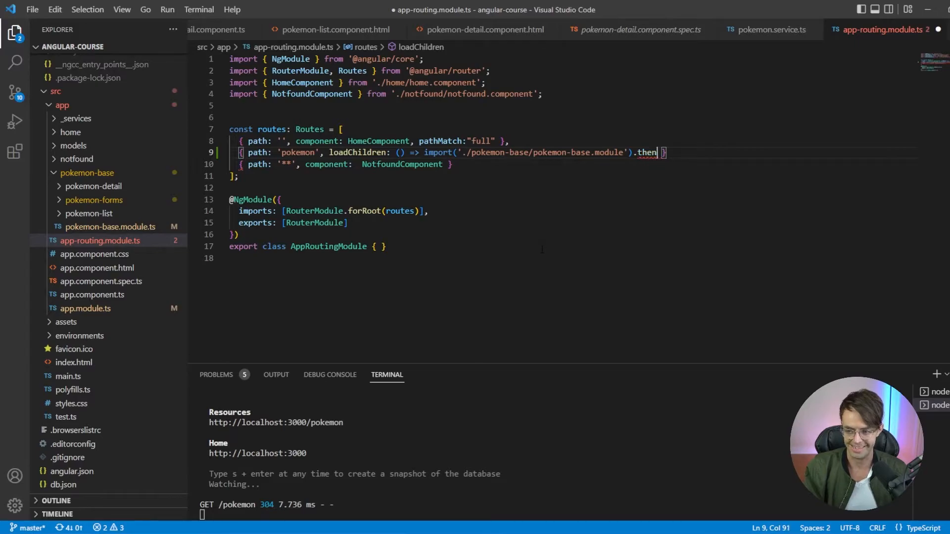
{"action": "type", "text": "(m => w"}
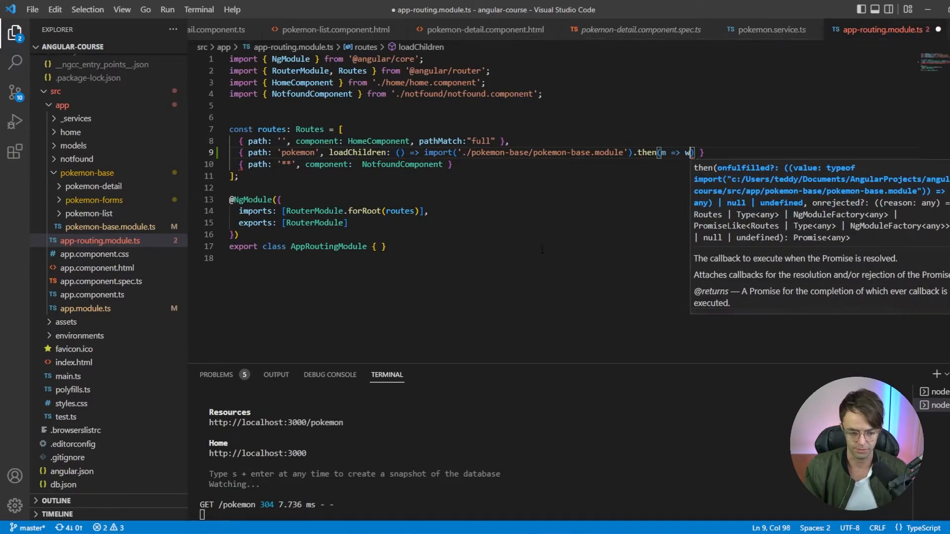
{"action": "type", "text": "w"}
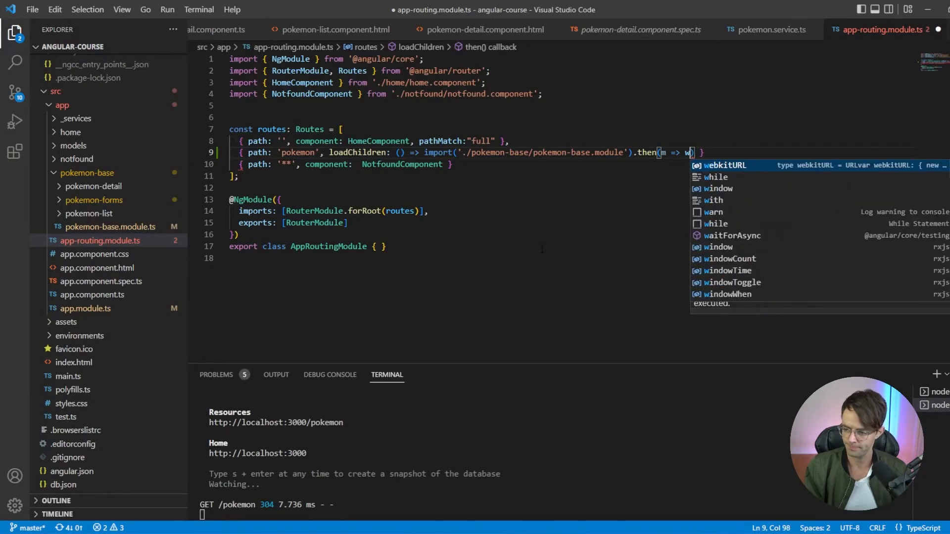
{"action": "type", "text": "m."}
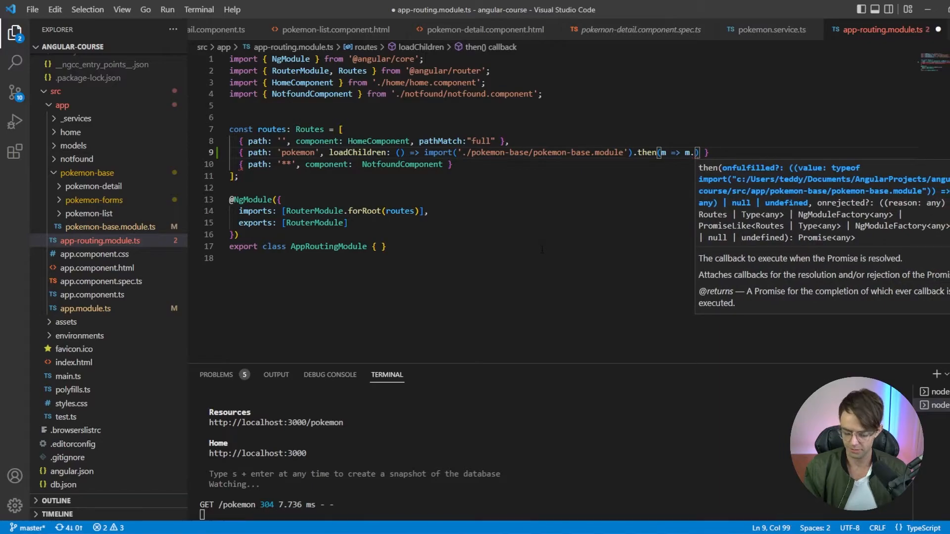
{"action": "type", "text": "PokemonBaseModule"}
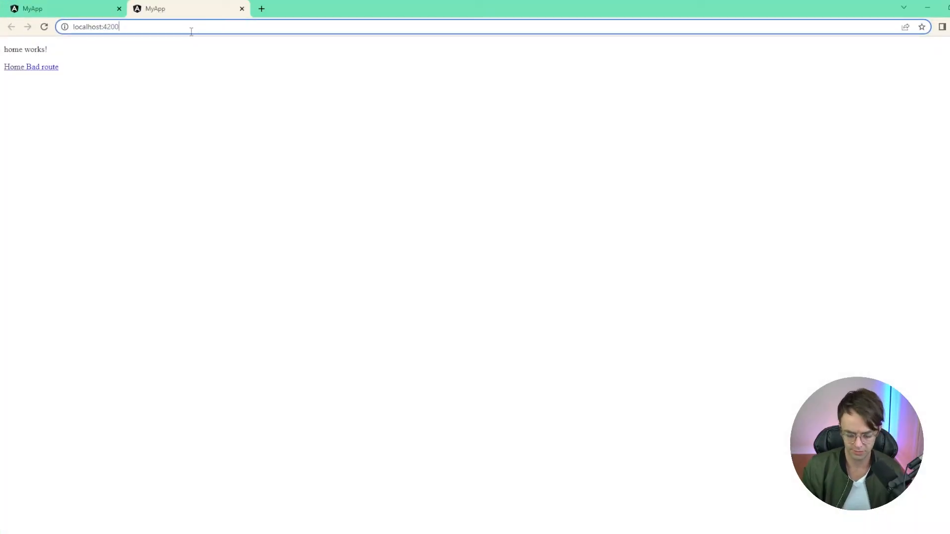
Navigate Chrome to localhost:4200/pokemon.
{"action": "type", "text": "pokemon"}
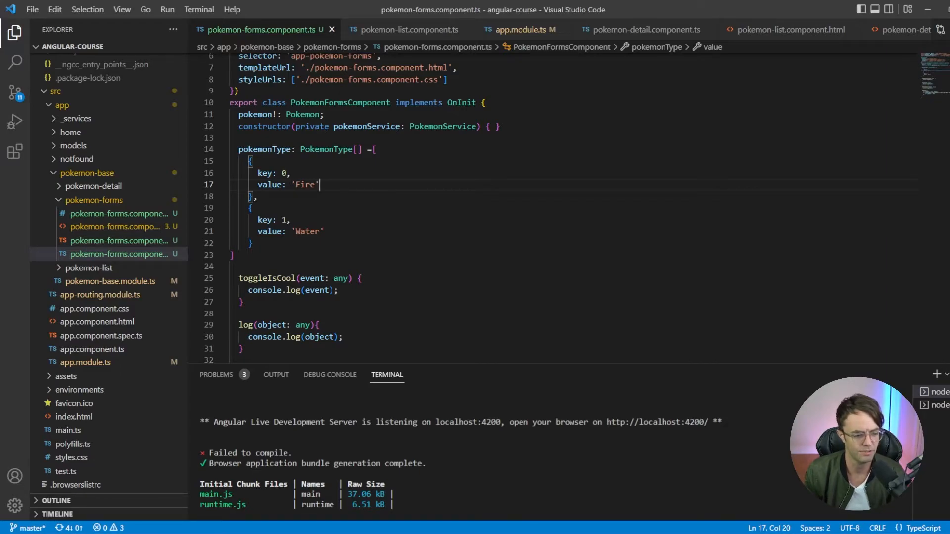
{"action": "mouse_move", "coordinate": [125, 257]}
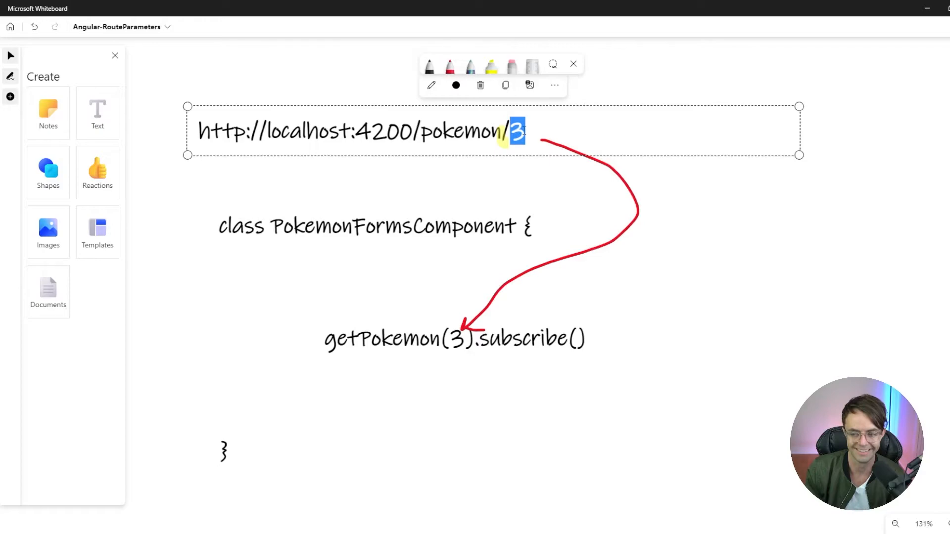
{"action": "left_click", "coordinate": [453, 338]}
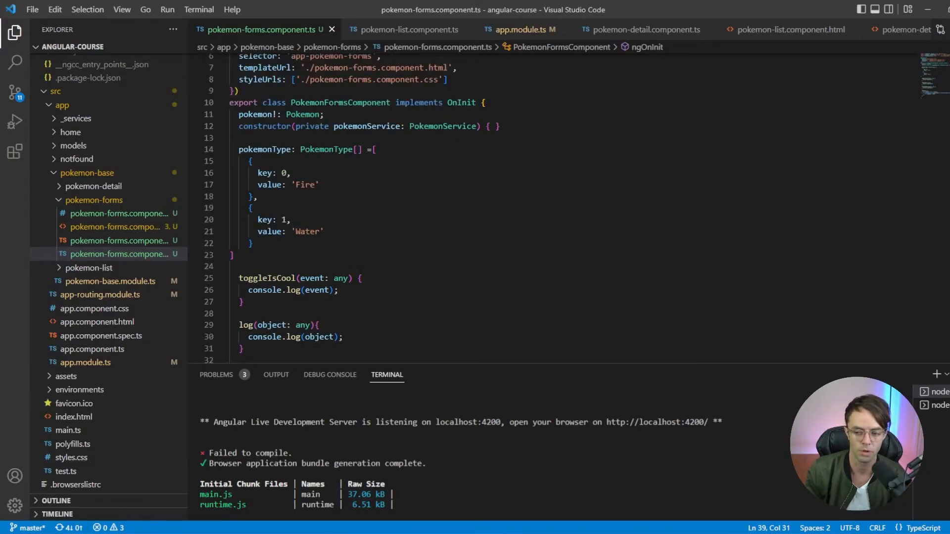
Add private route and private router (Router) parameters to the PokemonFormsComponent constructor.
{"action": "type", "text": ","}
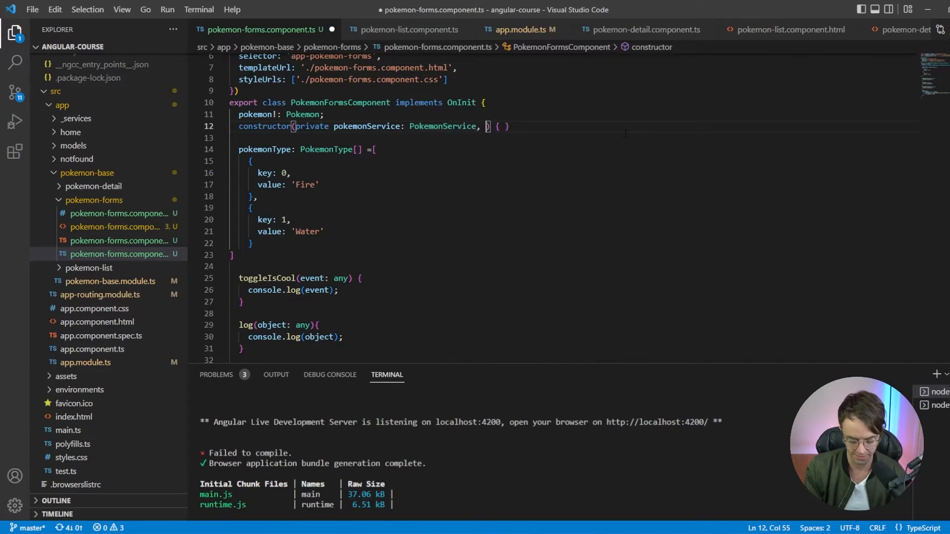
{"action": "type", "text": "private router"}
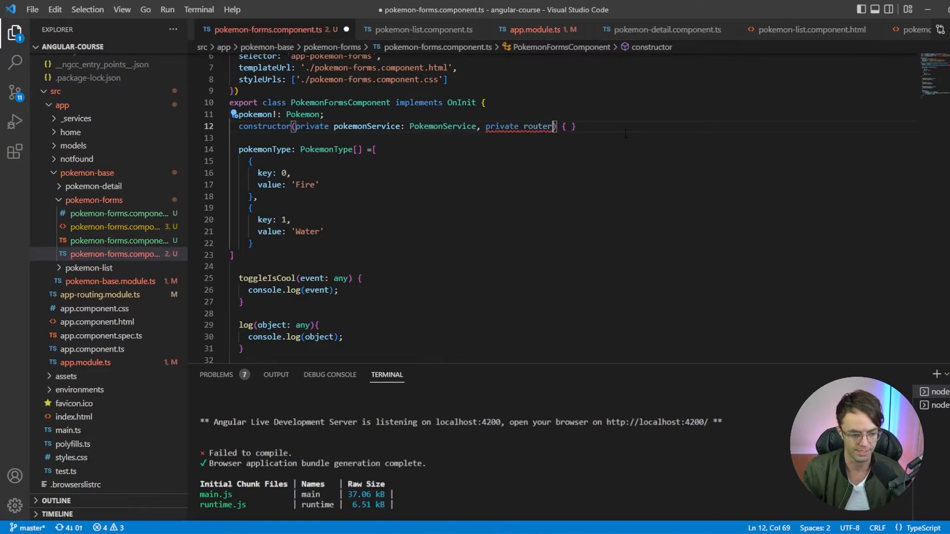
{"action": "type", "text": ":"}
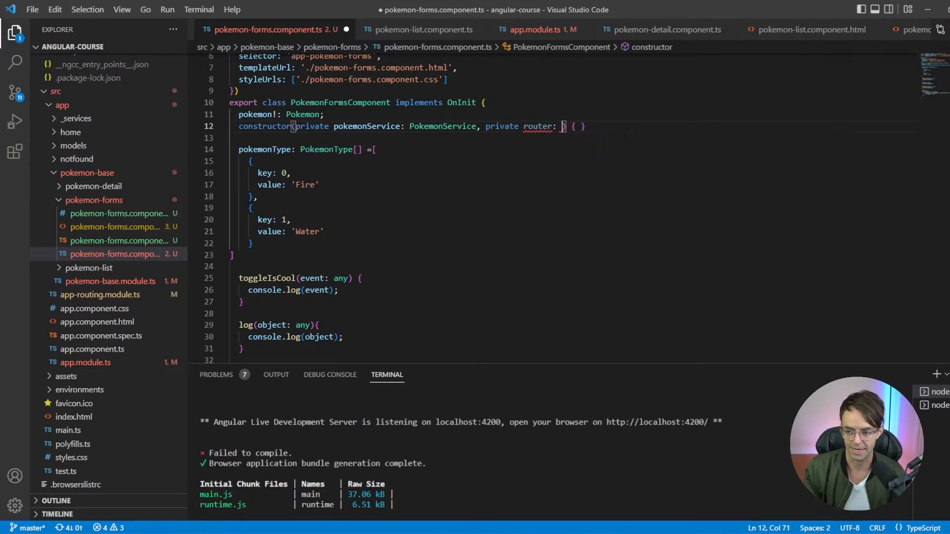
{"action": "type", "text": "Router,"}
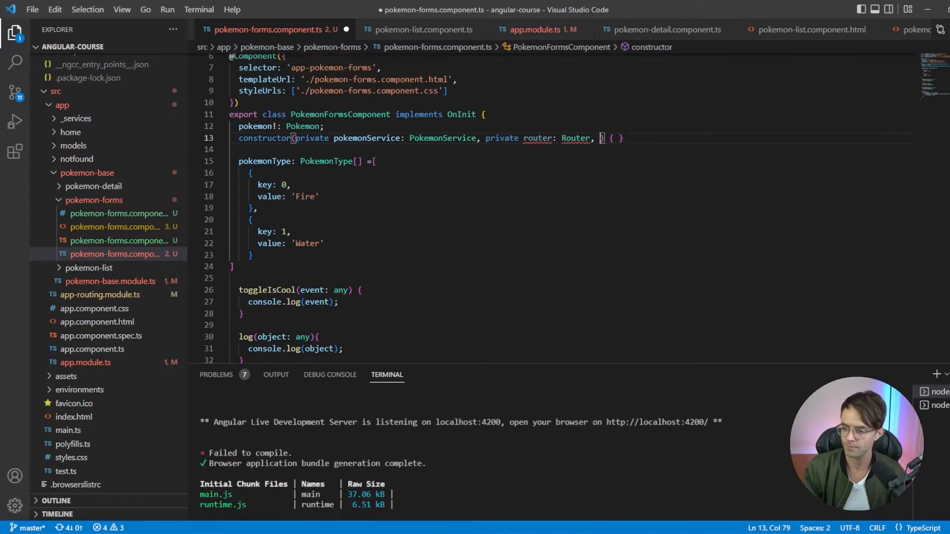
{"action": "type", "text": "private"}
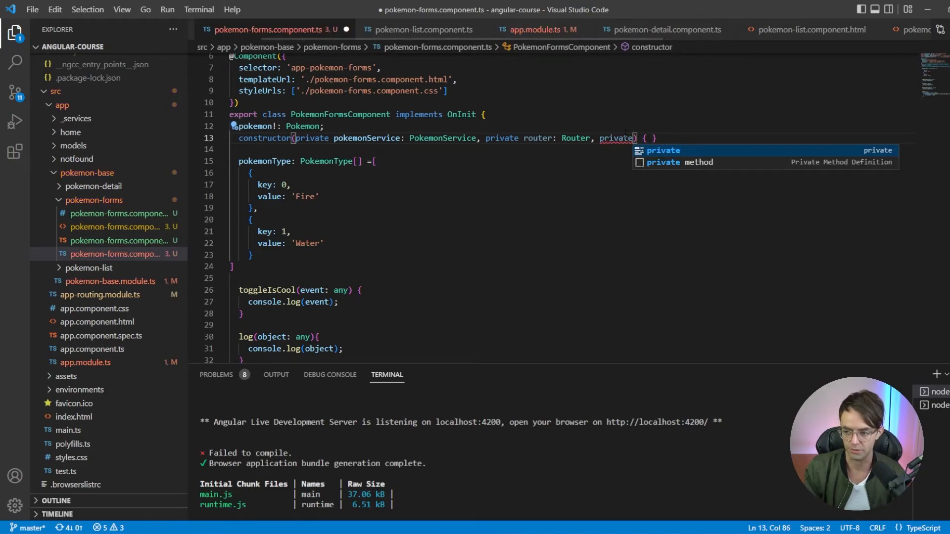
{"action": "type", "text": "ro"}
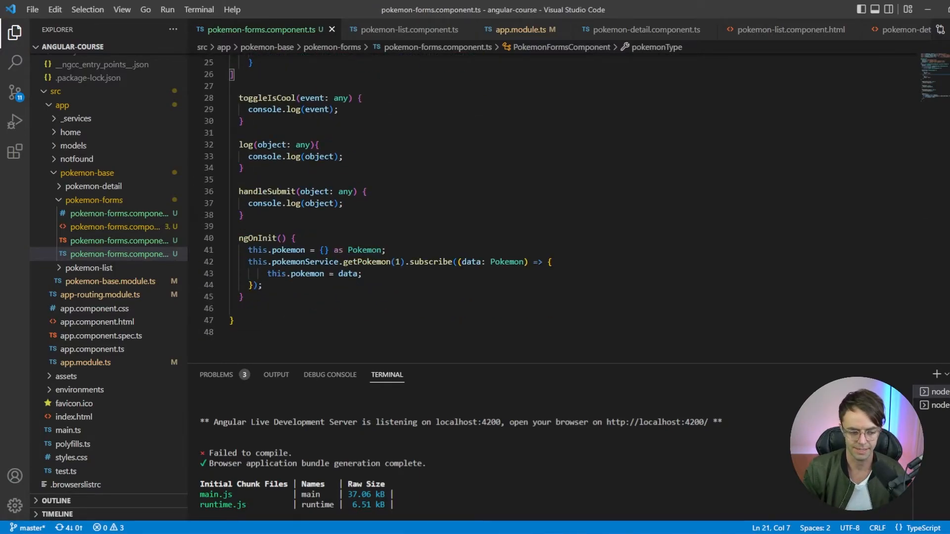
Wrap getPokemon(1) in ngOnInit inside this.route.params.subscribe((data: Params) => ...) and save.
{"action": "left_click", "coordinate": [315, 249]}
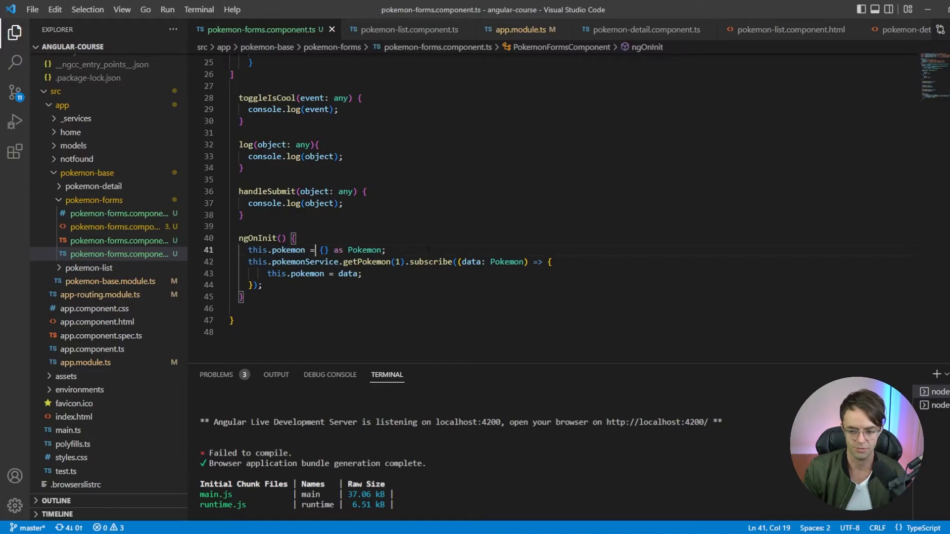
{"action": "type", "text": "thi"}
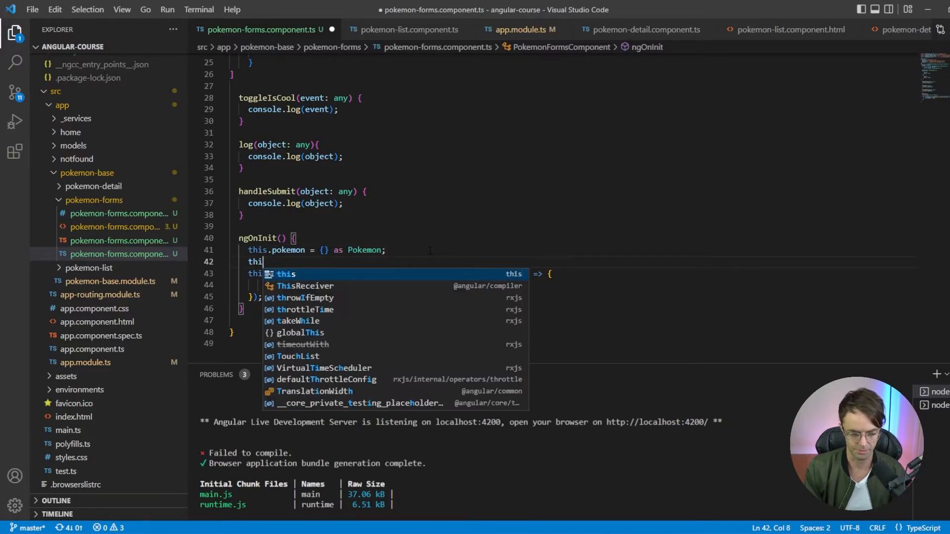
{"action": "type", "text": "s.route"}
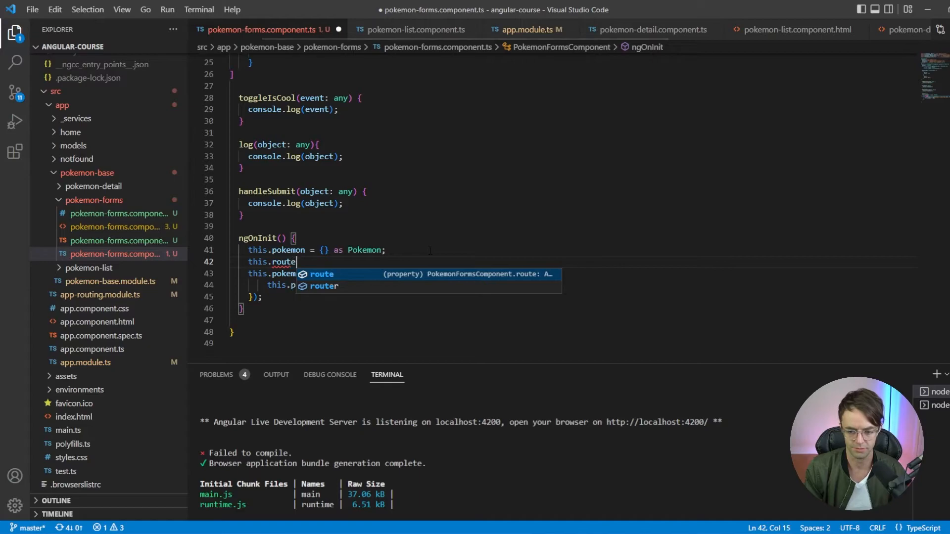
{"action": "type", "text": ".params.subscribe"}
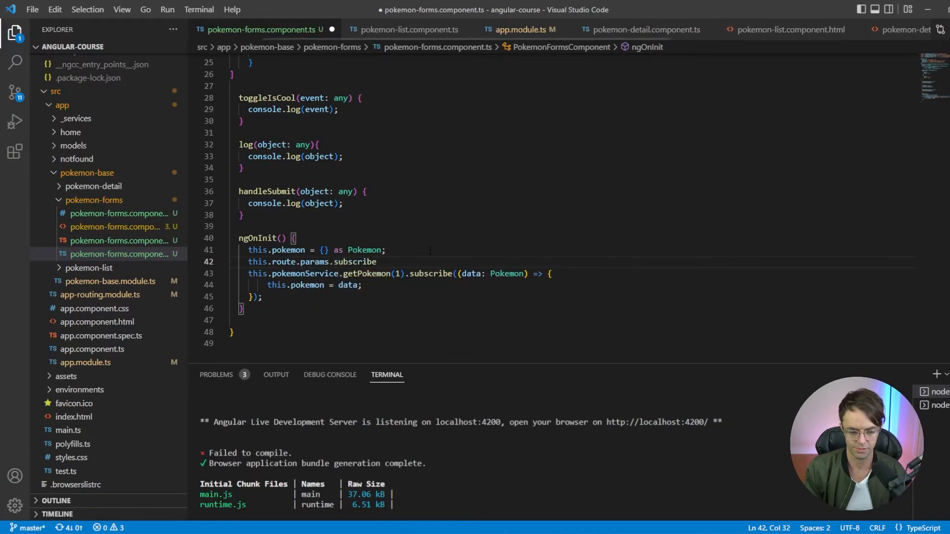
{"action": "type", "text": "(dat))"}
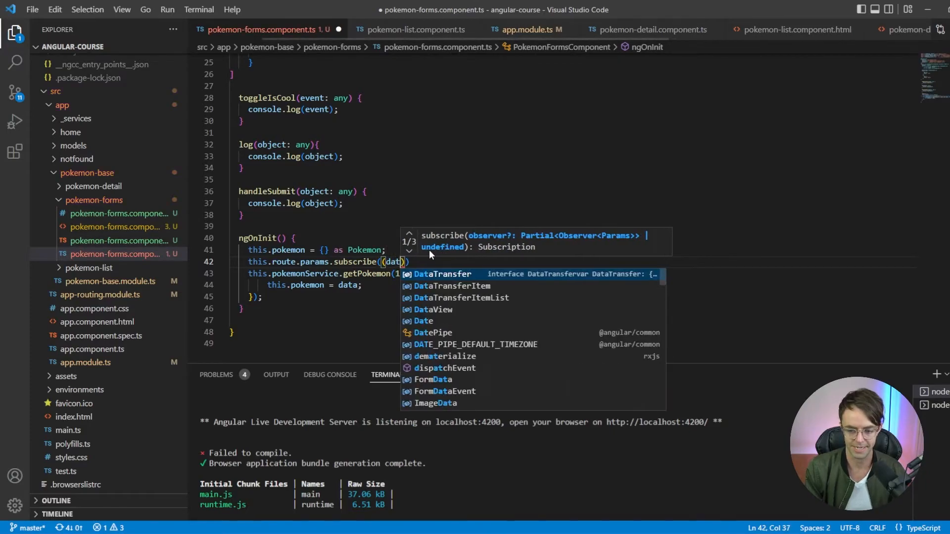
{"action": "type", "text": ": Params"}
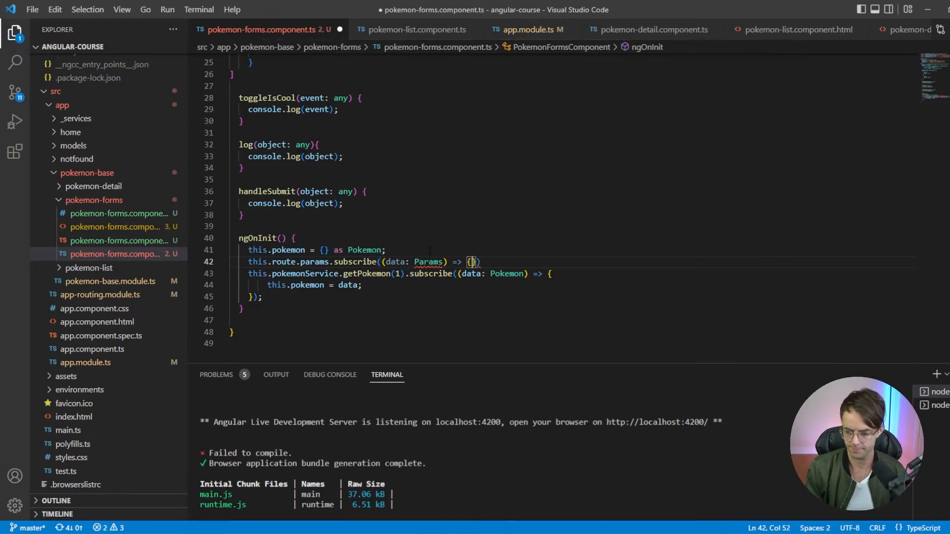
{"action": "key", "text": "Enter"}
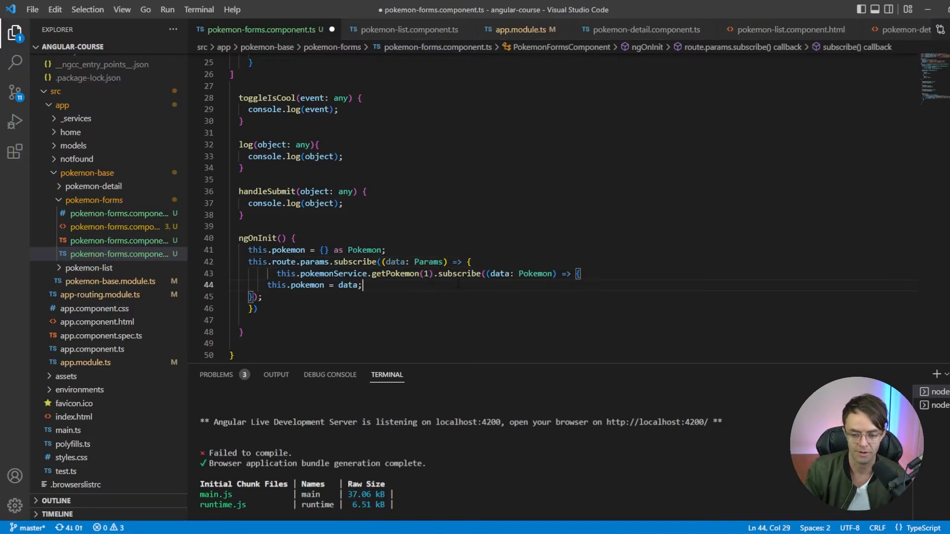
{"action": "key", "text": "ctrl+s"}
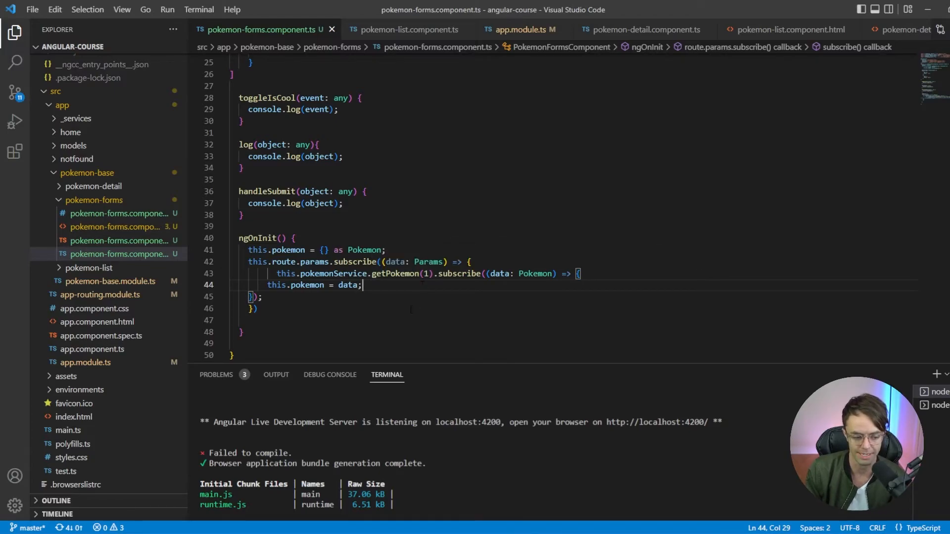
{"action": "left_click", "coordinate": [241, 332]}
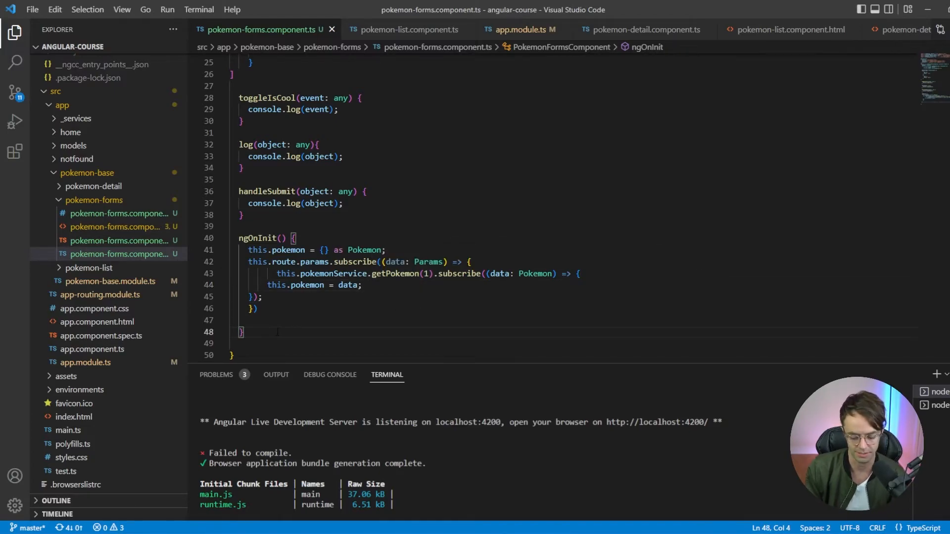
Add a back() method calling this.router.navigate to the pokemon route.
{"action": "type", "text": "back"}
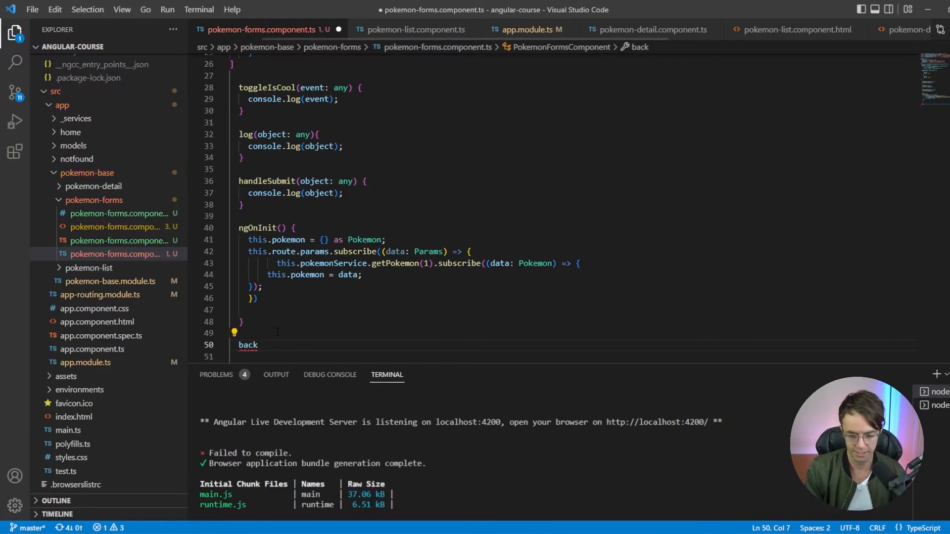
{"action": "type", "text": "() : void {"}
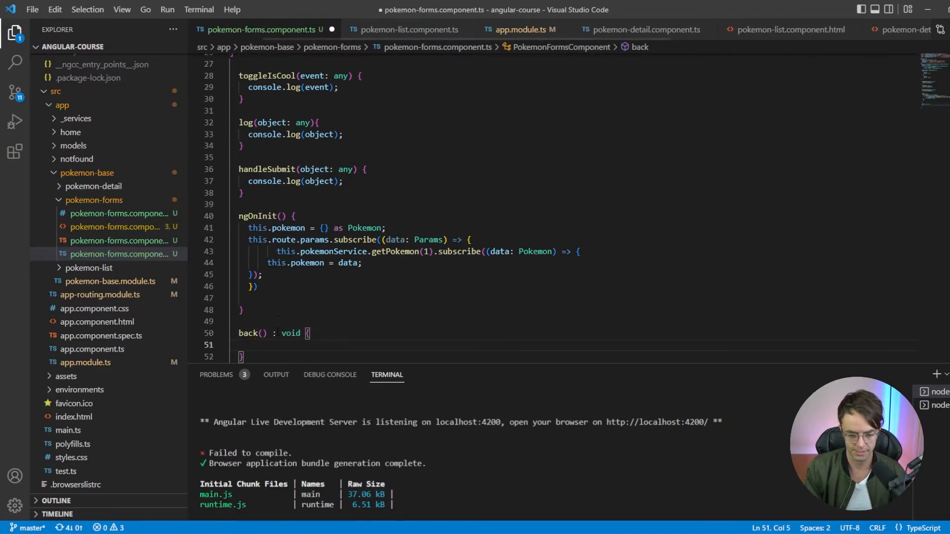
{"action": "type", "text": "this.route"}
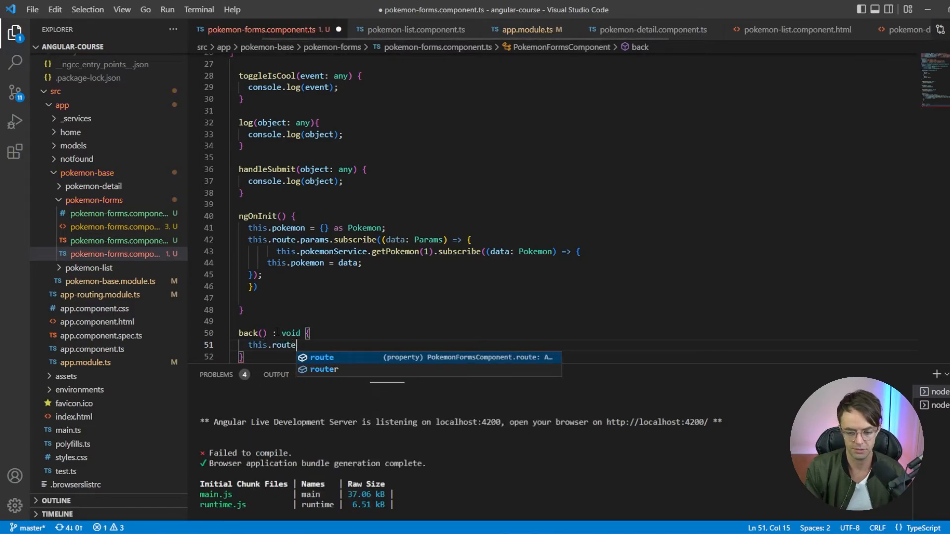
{"action": "type", "text": "r.navigate"}
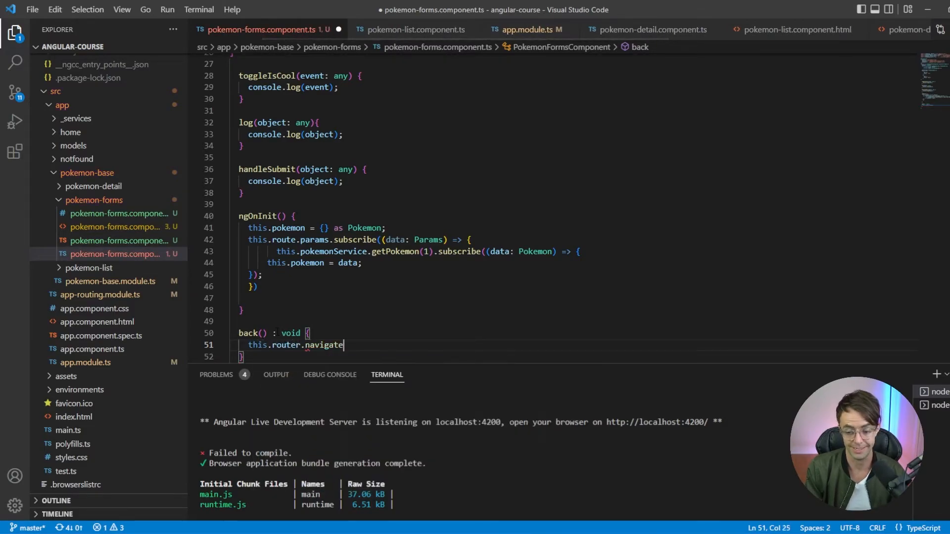
{"action": "type", "text": "([])"}
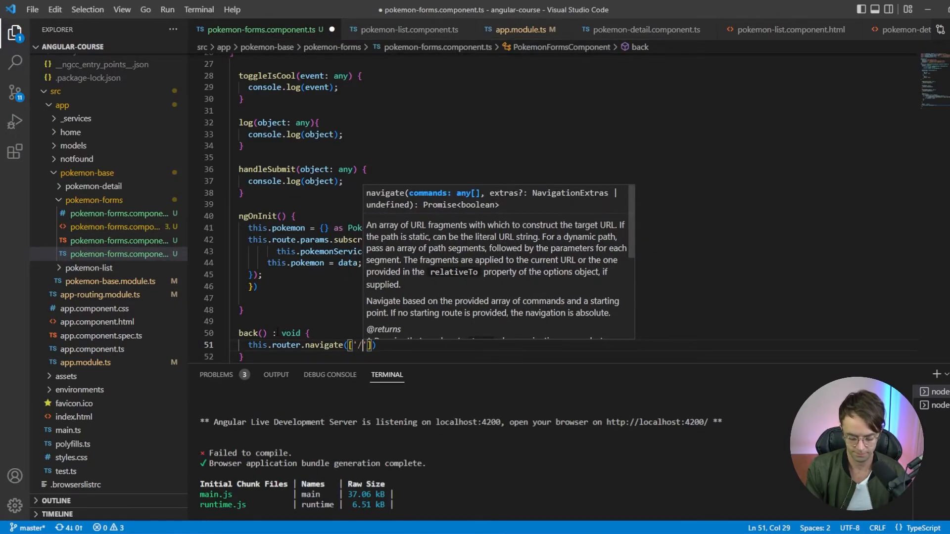
{"action": "type", "text": "pokemon"}
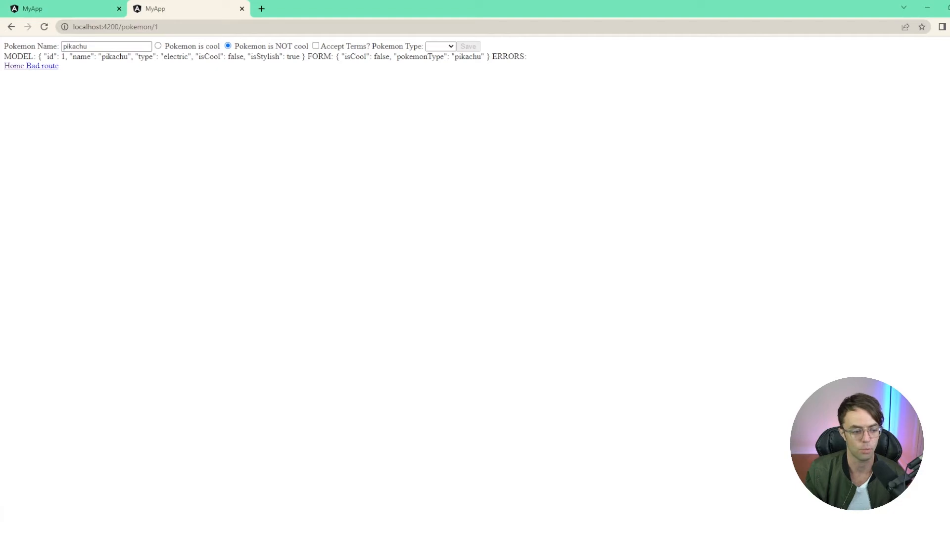
{"action": "mouse_move", "coordinate": [269, 461]}
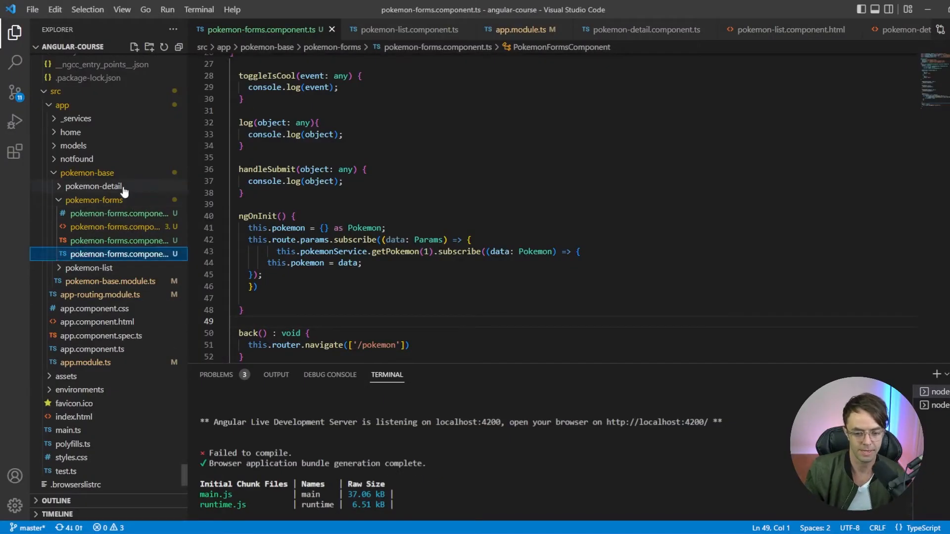
In pokemon-detail.component.html, add a Details button with routerLink ['/pokemon', detail.id].
{"action": "left_click", "coordinate": [94, 186]}
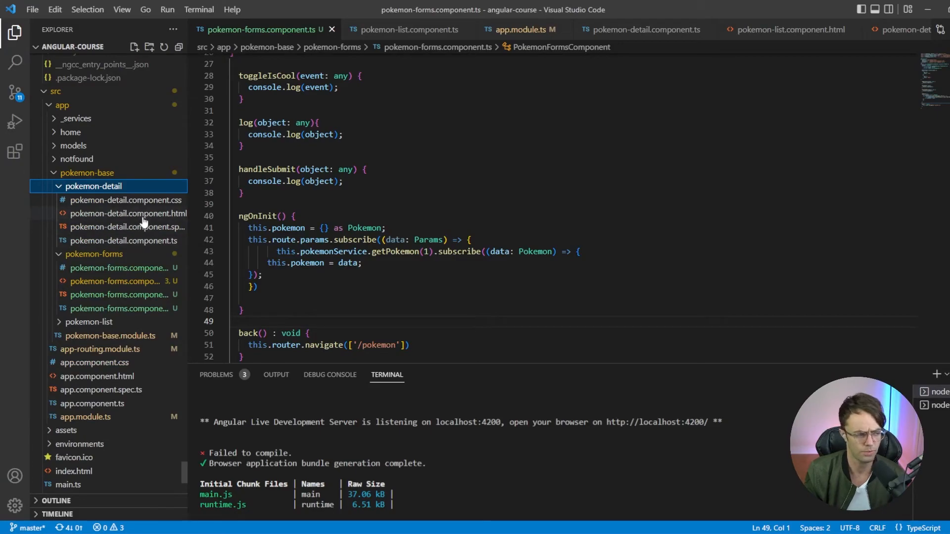
{"action": "left_click", "coordinate": [128, 214]}
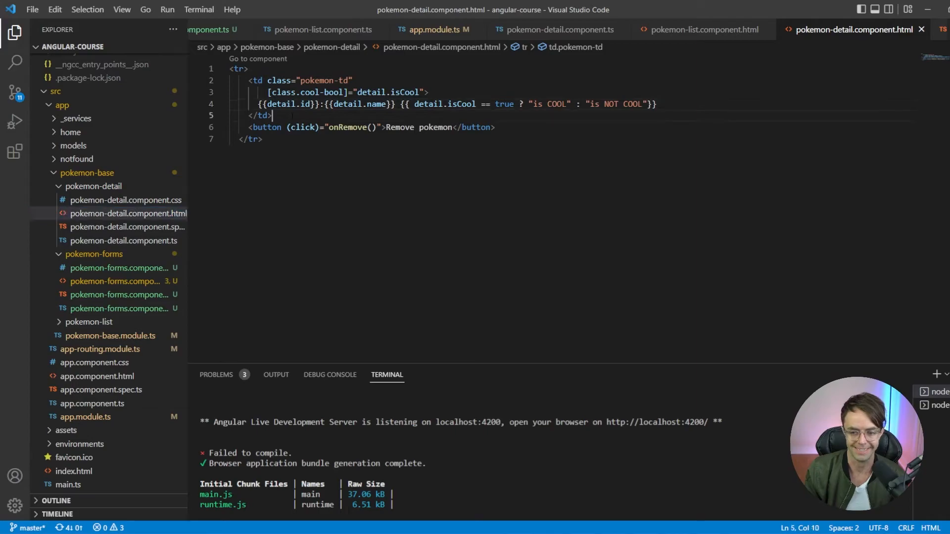
{"action": "key", "text": "Enter"}
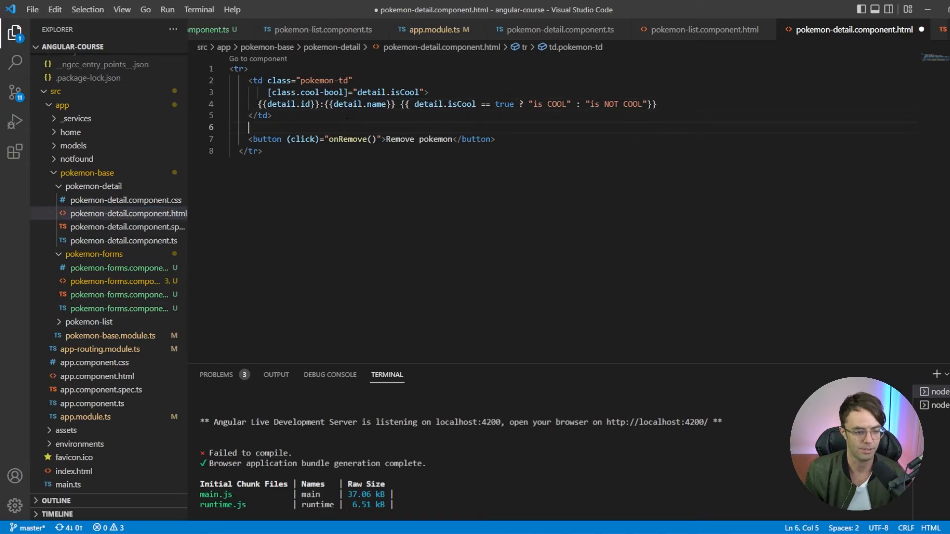
{"action": "type", "text": "<by"}
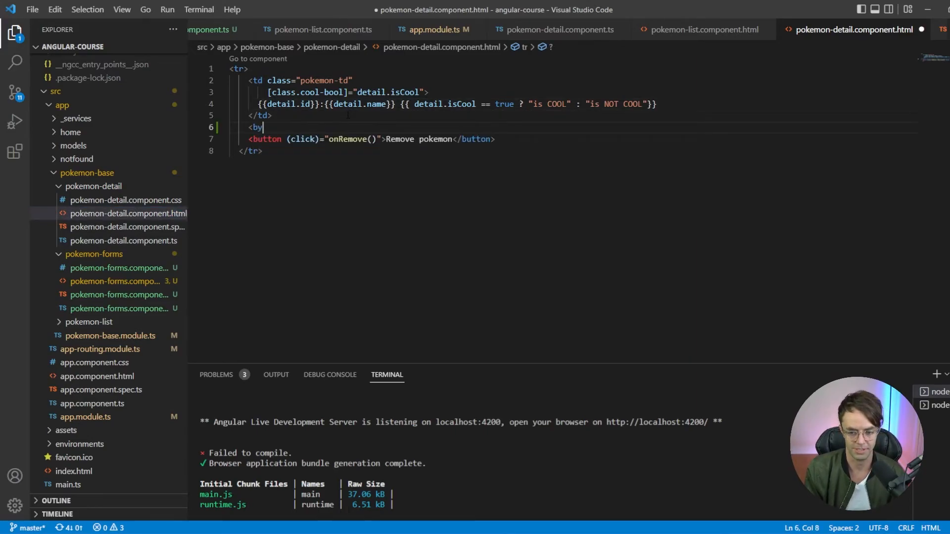
{"action": "type", "text": "utton [routerLink]=\""}
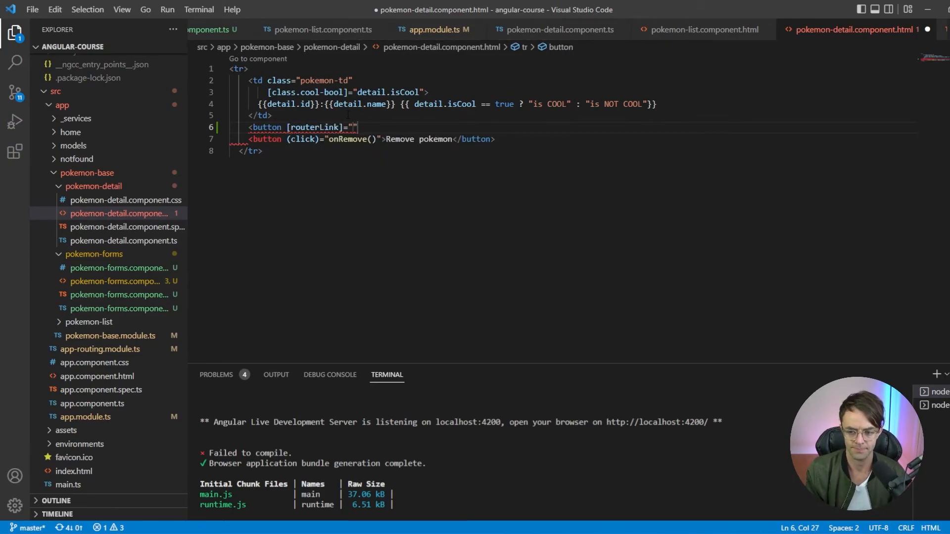
{"action": "type", "text": "["}
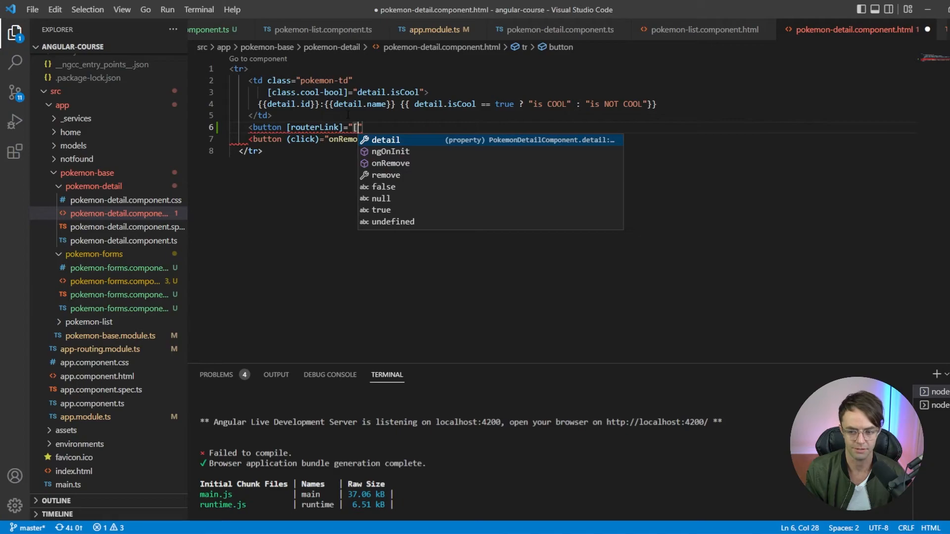
{"action": "key", "text": "Escape"}
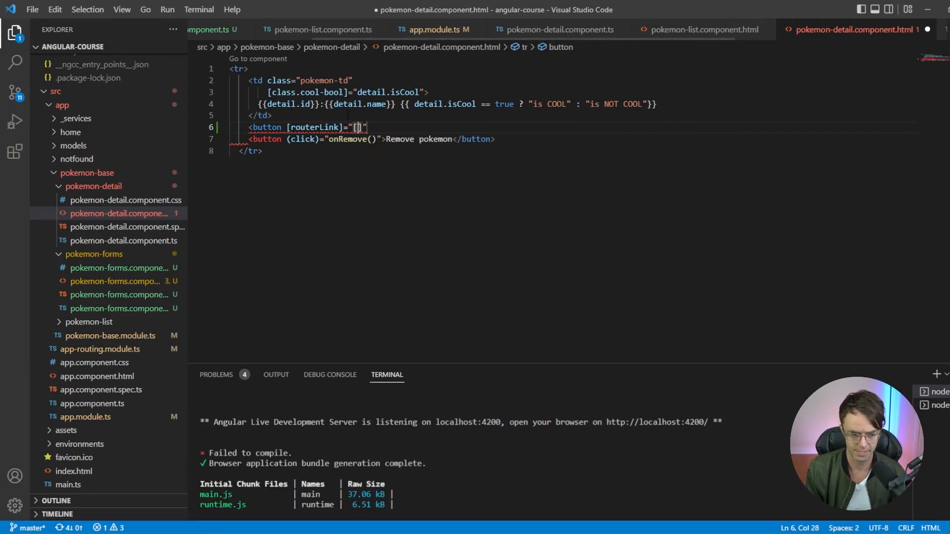
{"action": "type", "text": "'/'"}
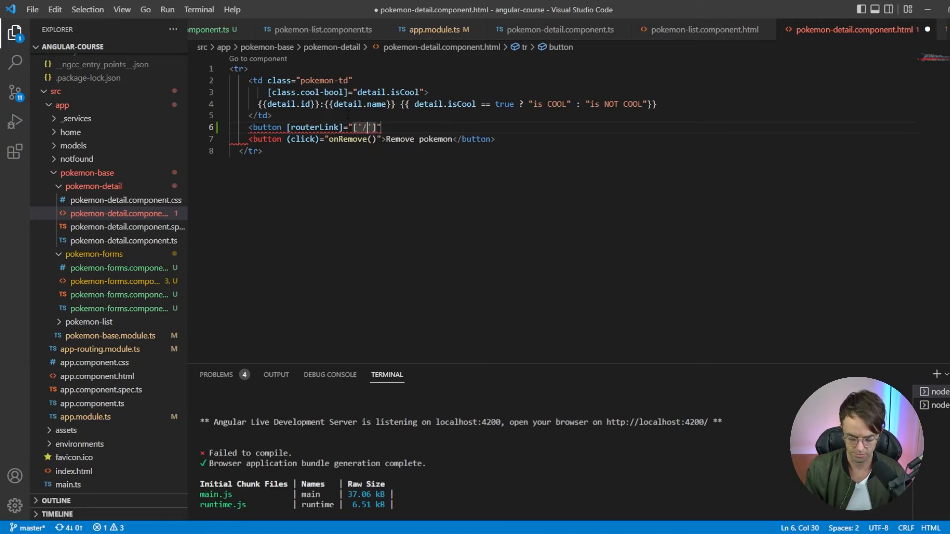
{"action": "type", "text": "pokemon"}
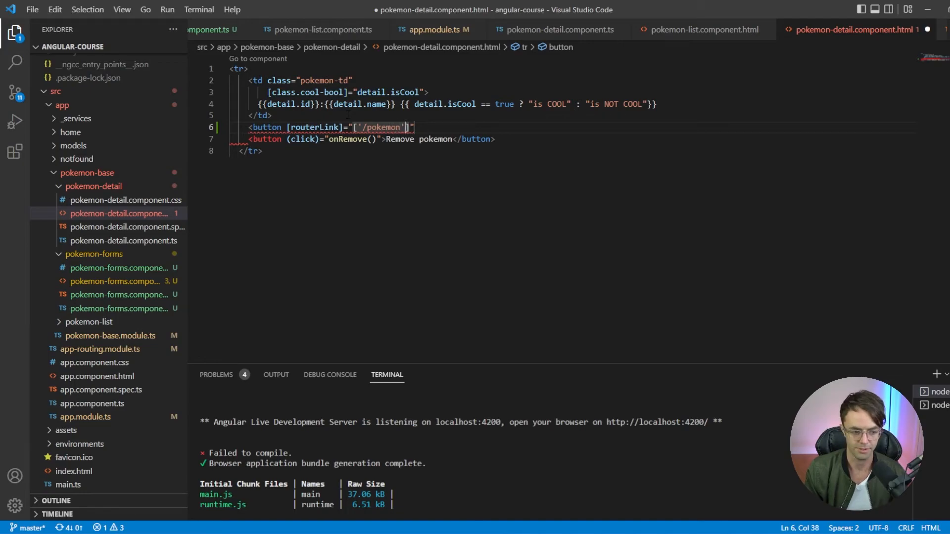
{"action": "type", "text": ", detail"}
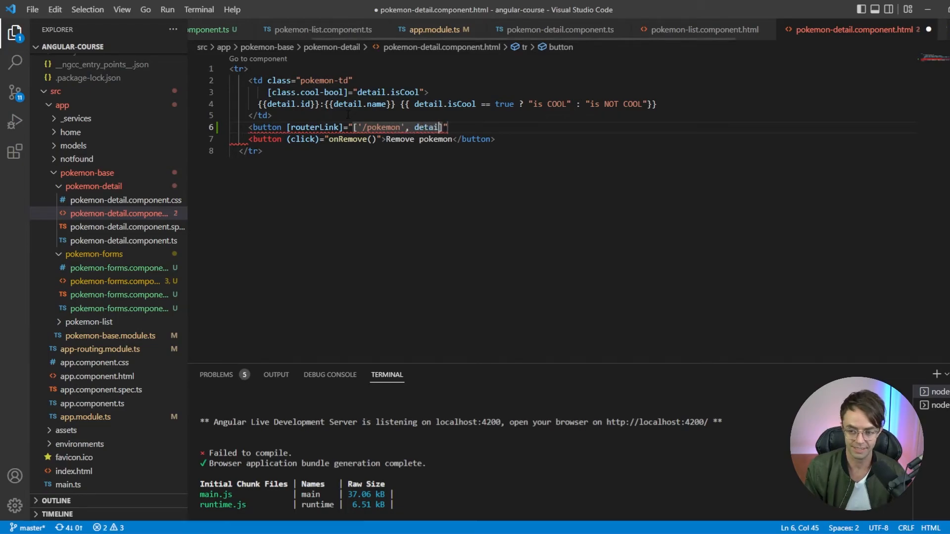
{"action": "type", "text": ".o"}
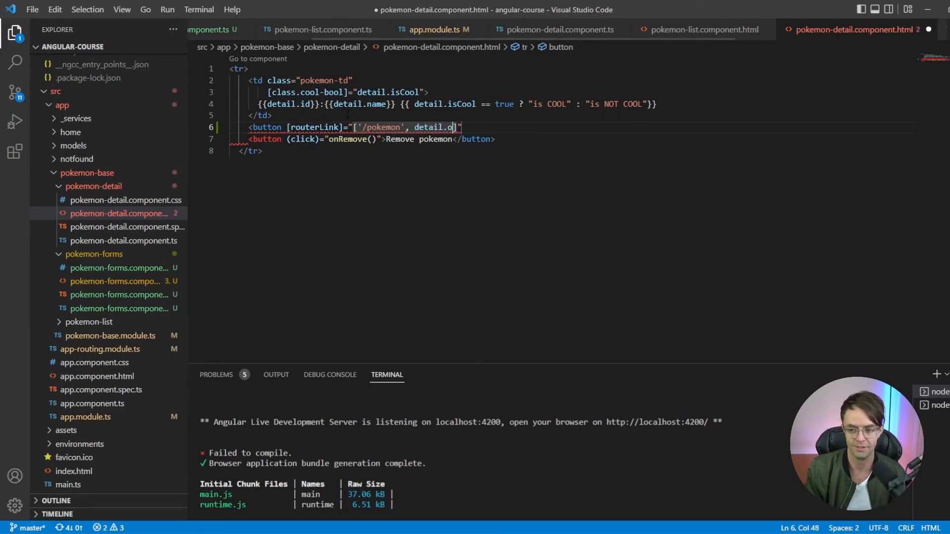
{"action": "type", "text": "id]"}
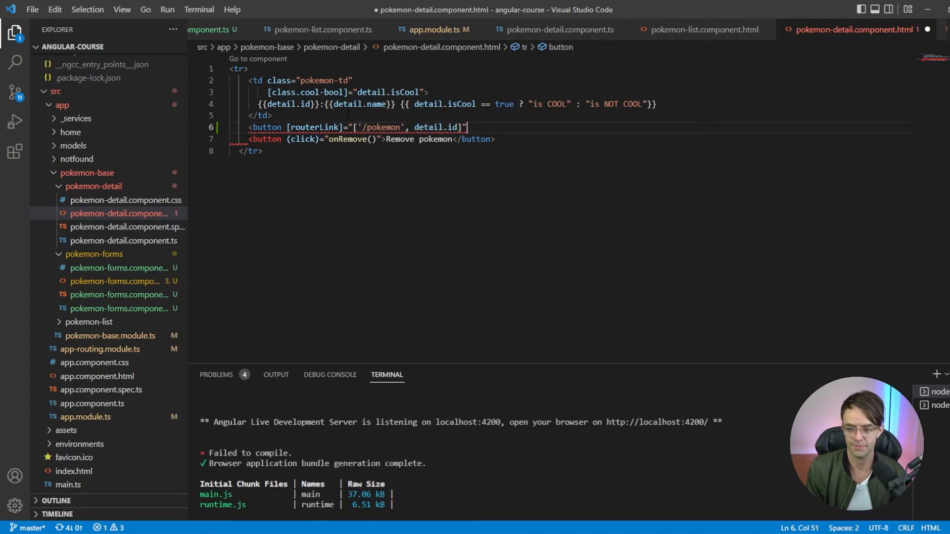
{"action": "type", "text": "Details</button>"}
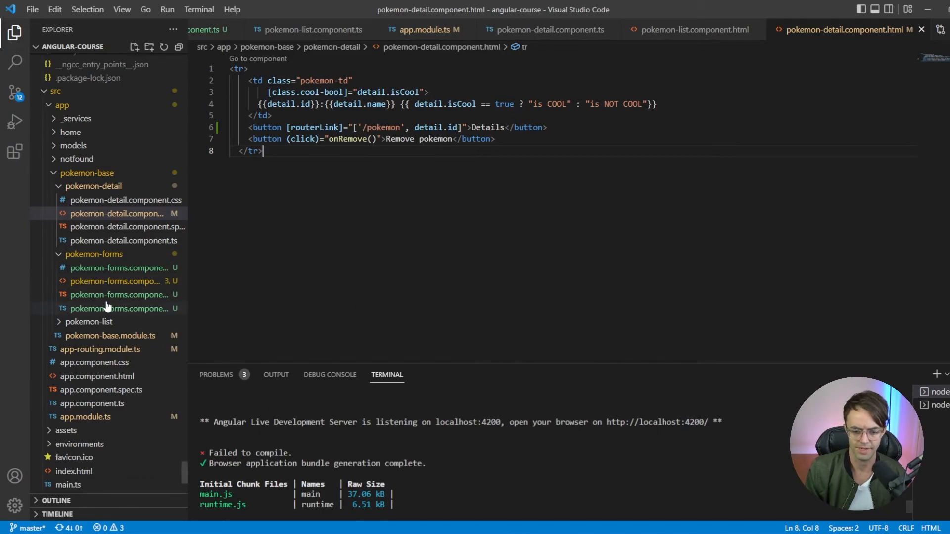
In pokemon-forms.component.html, add a 'Go Back' button whose click calls back().
{"action": "left_click", "coordinate": [119, 308]}
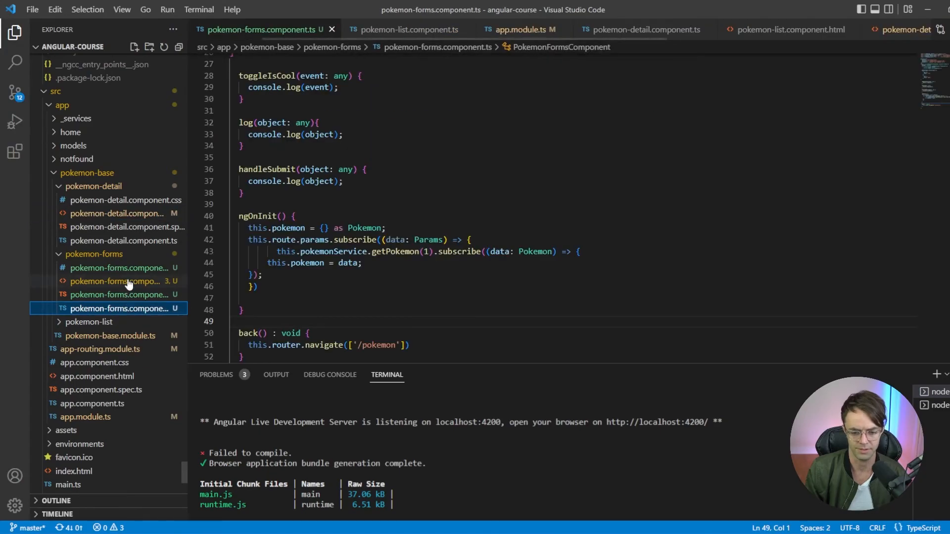
{"action": "left_click", "coordinate": [116, 281]}
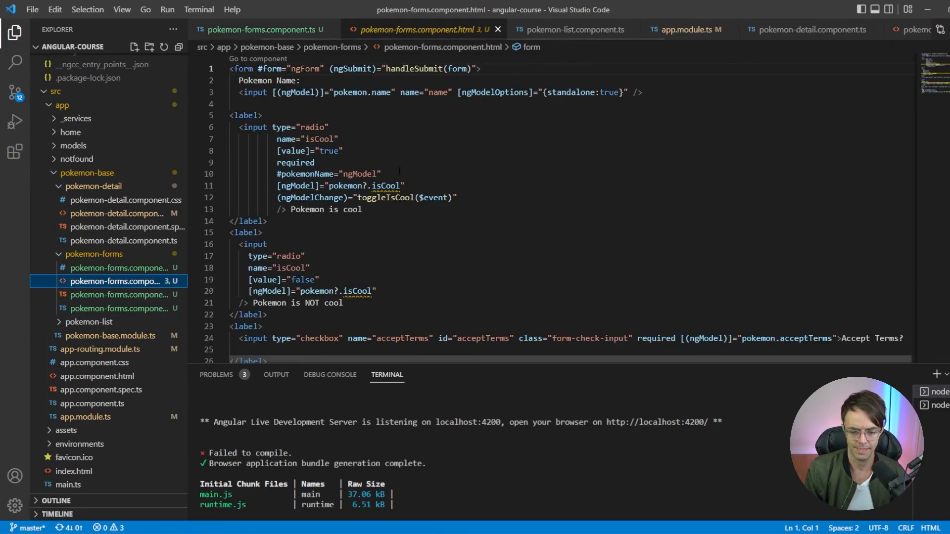
{"action": "scroll", "scroll_direction": "down", "scroll_amount": 3}
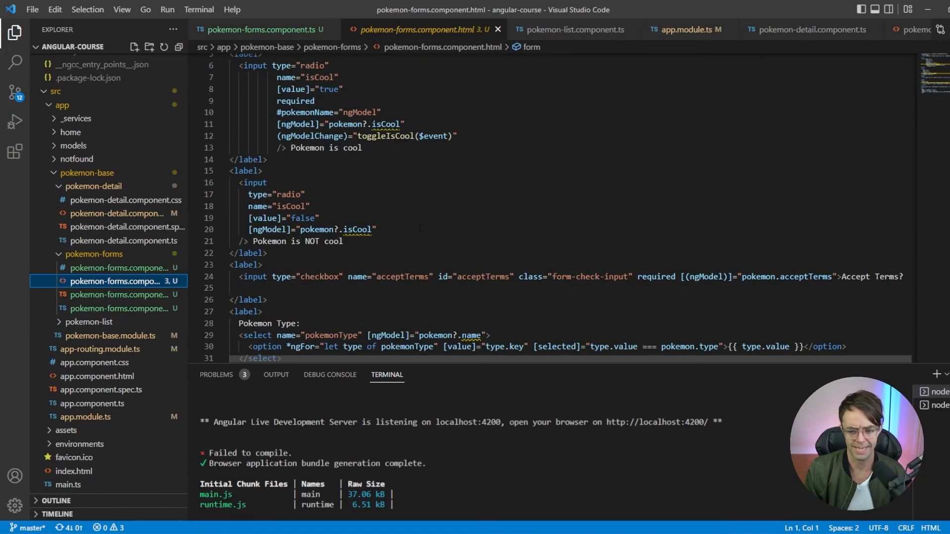
{"action": "scroll", "scroll_direction": "down", "scroll_amount": 3}
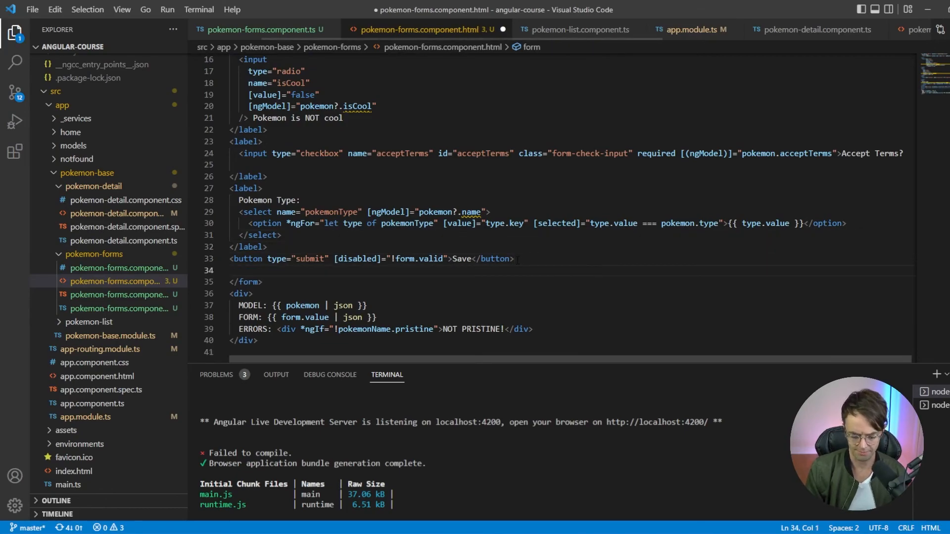
{"action": "type", "text": "<button type=\""}
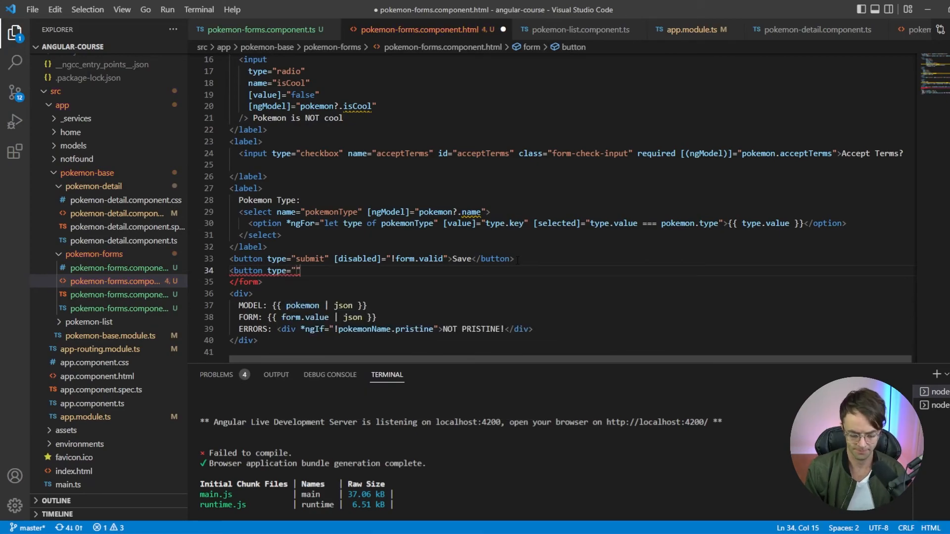
{"action": "type", "text": "button"}
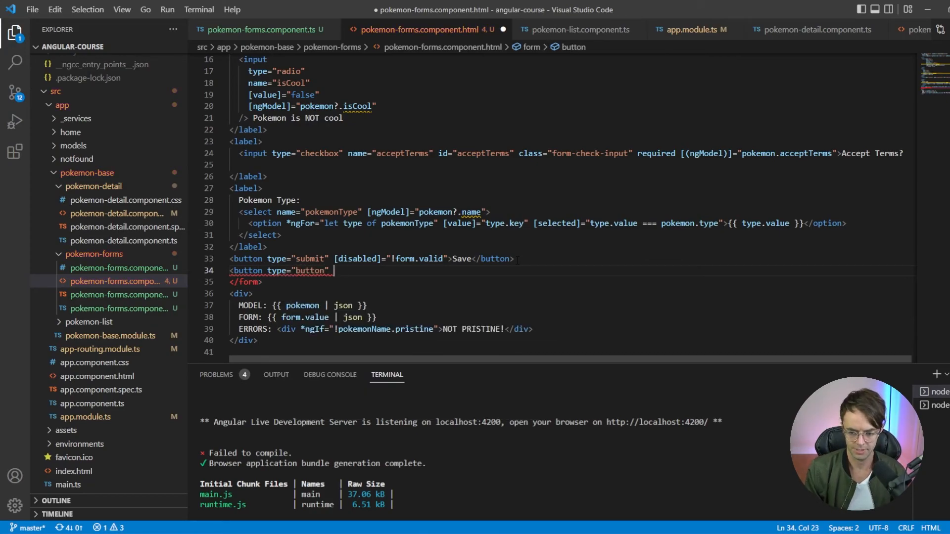
{"action": "type", "text": "(click)=\"ba"}
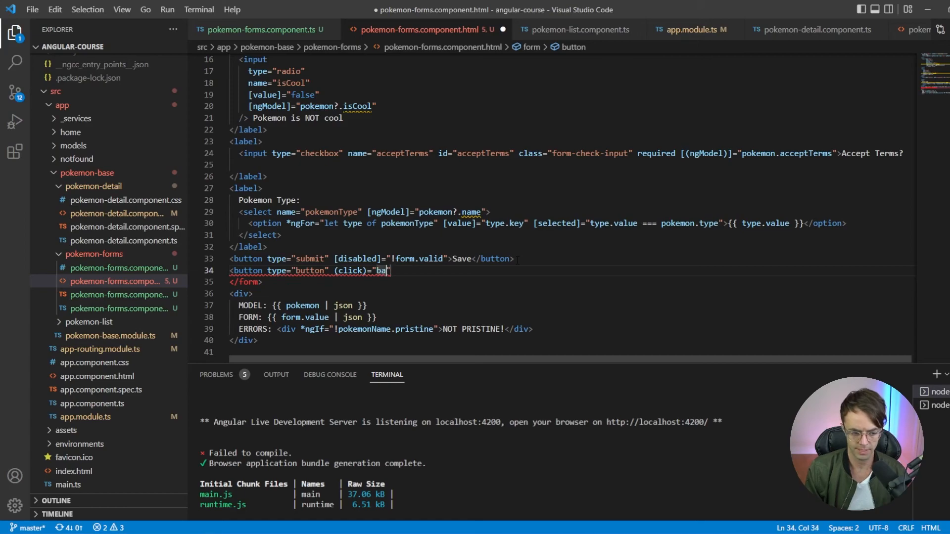
{"action": "type", "text": "ck()\""}
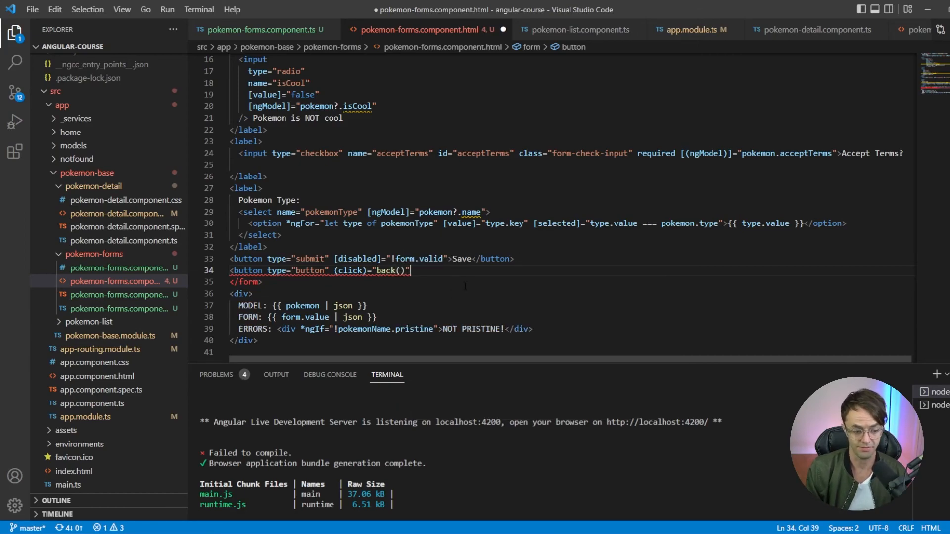
{"action": "type", "text": "></button>"}
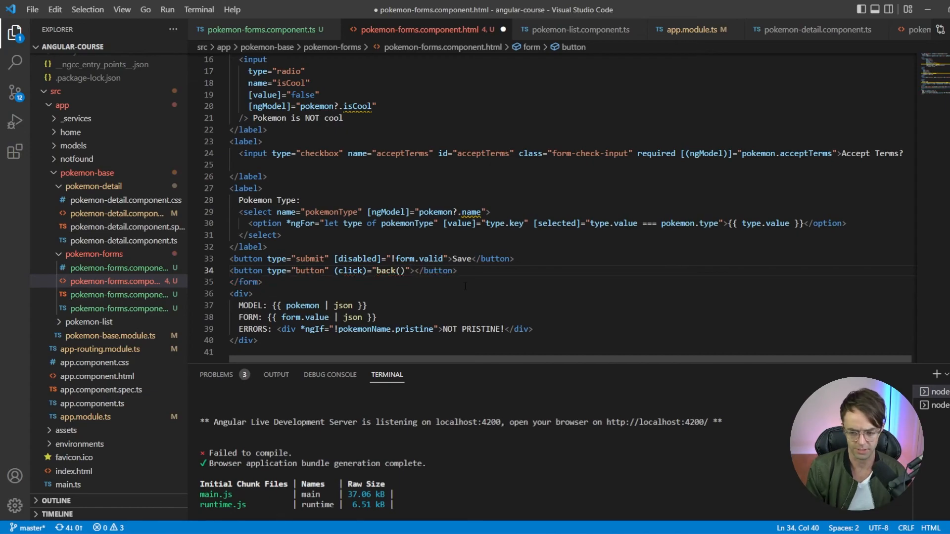
{"action": "type", "text": "Go Ba"}
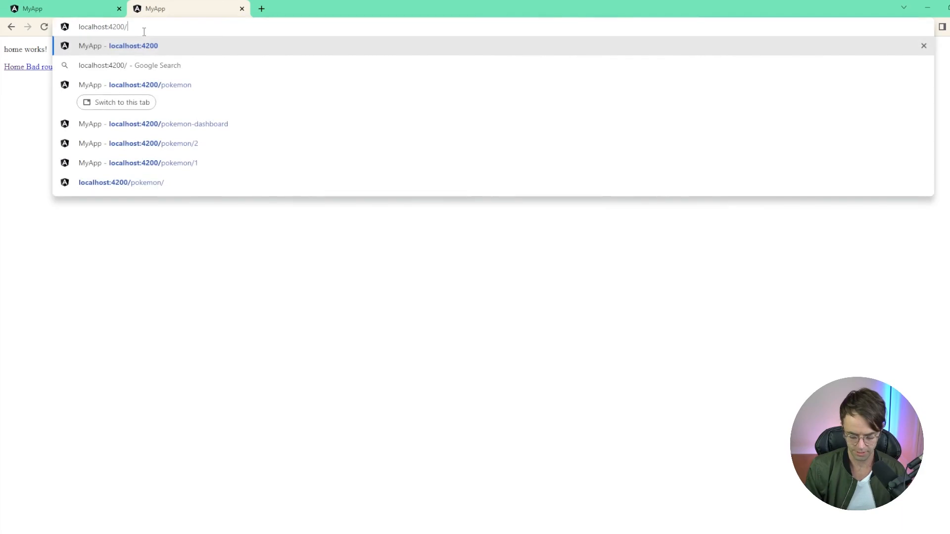
Load localhost:4200/pokemon, open a pokemon's Details form, then use Go Back.
{"action": "type", "text": "pokemon"}
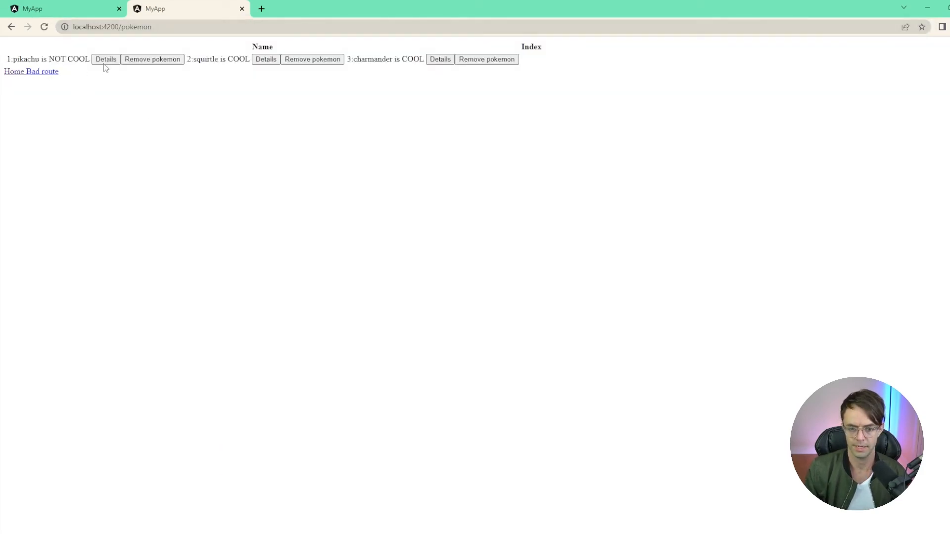
{"action": "left_click", "coordinate": [106, 58]}
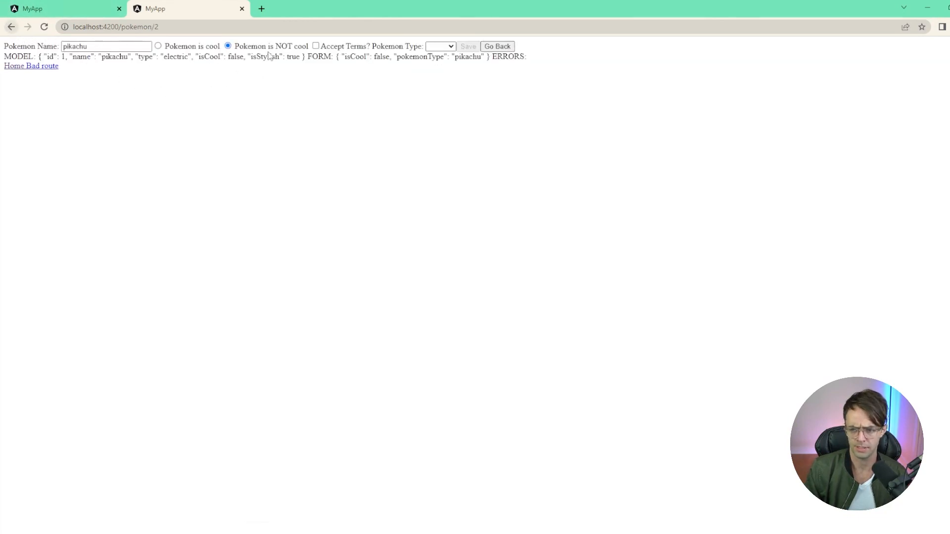
{"action": "left_click", "coordinate": [496, 46]}
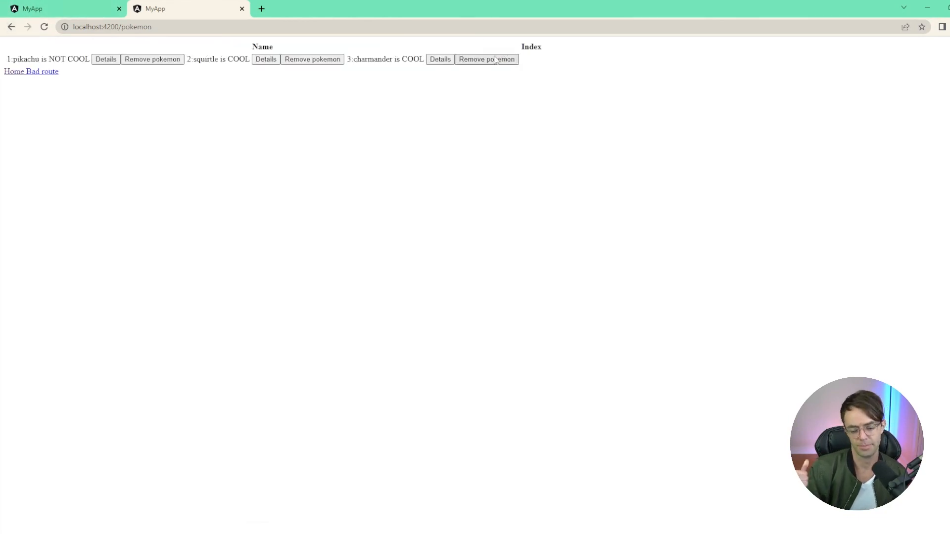